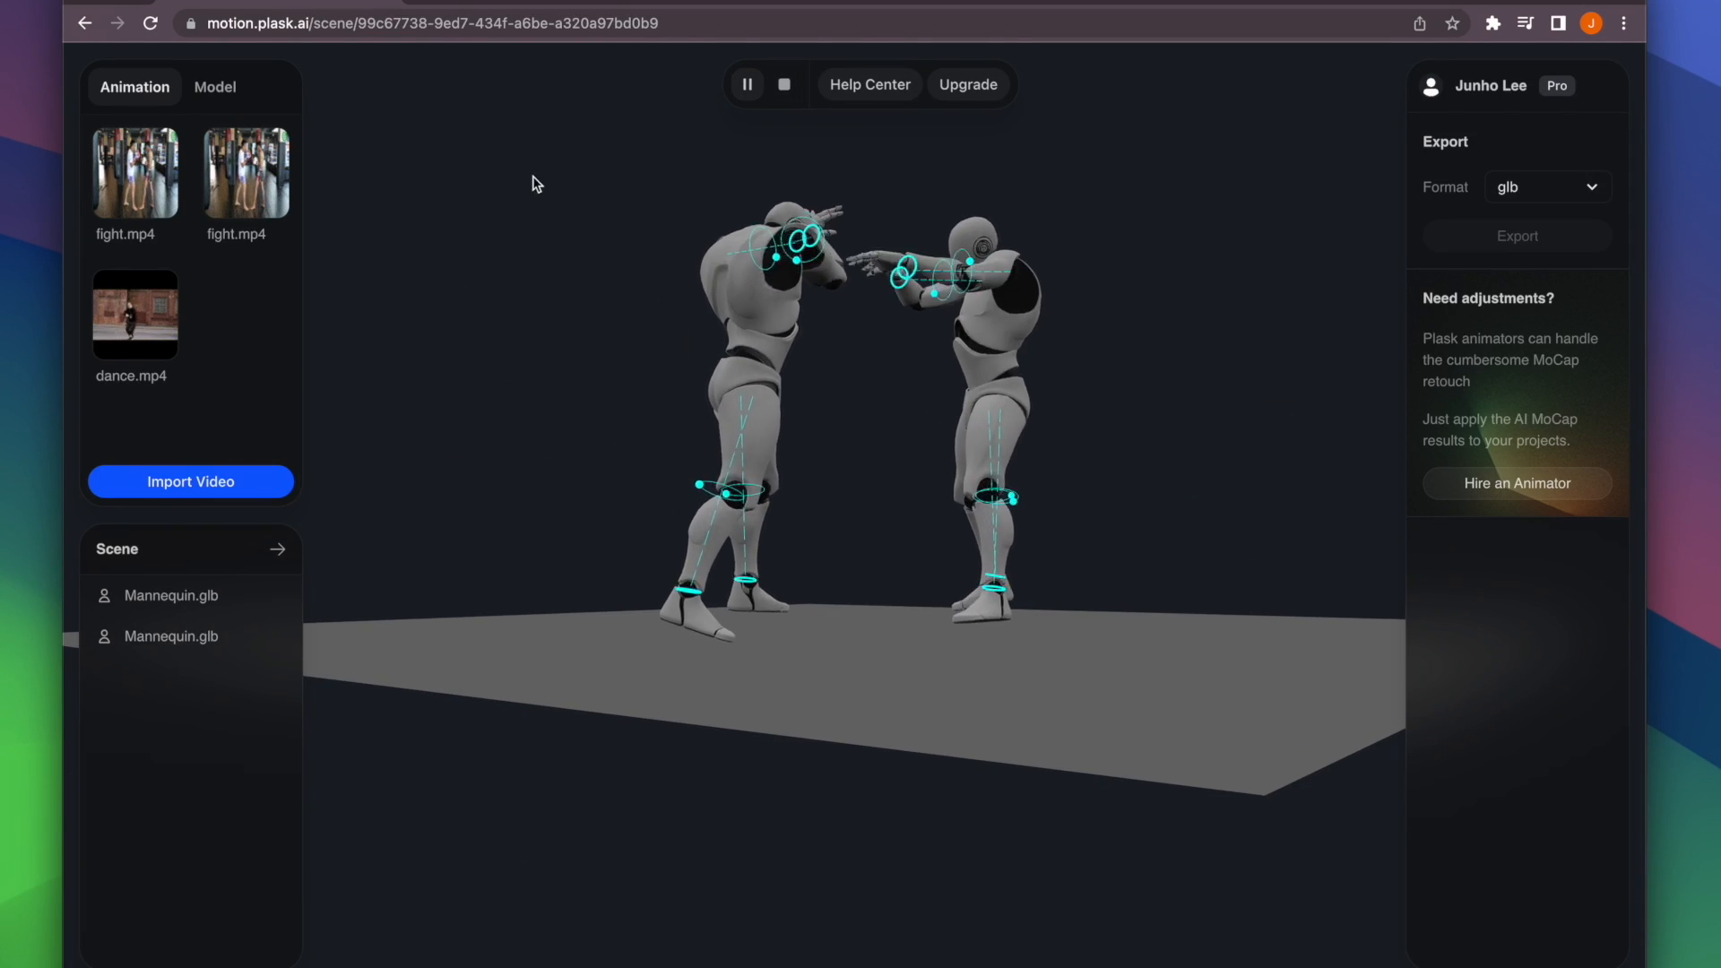
# Switch to the Model library so the scene lists a single Mannequin.glb
pyautogui.click(215, 86)
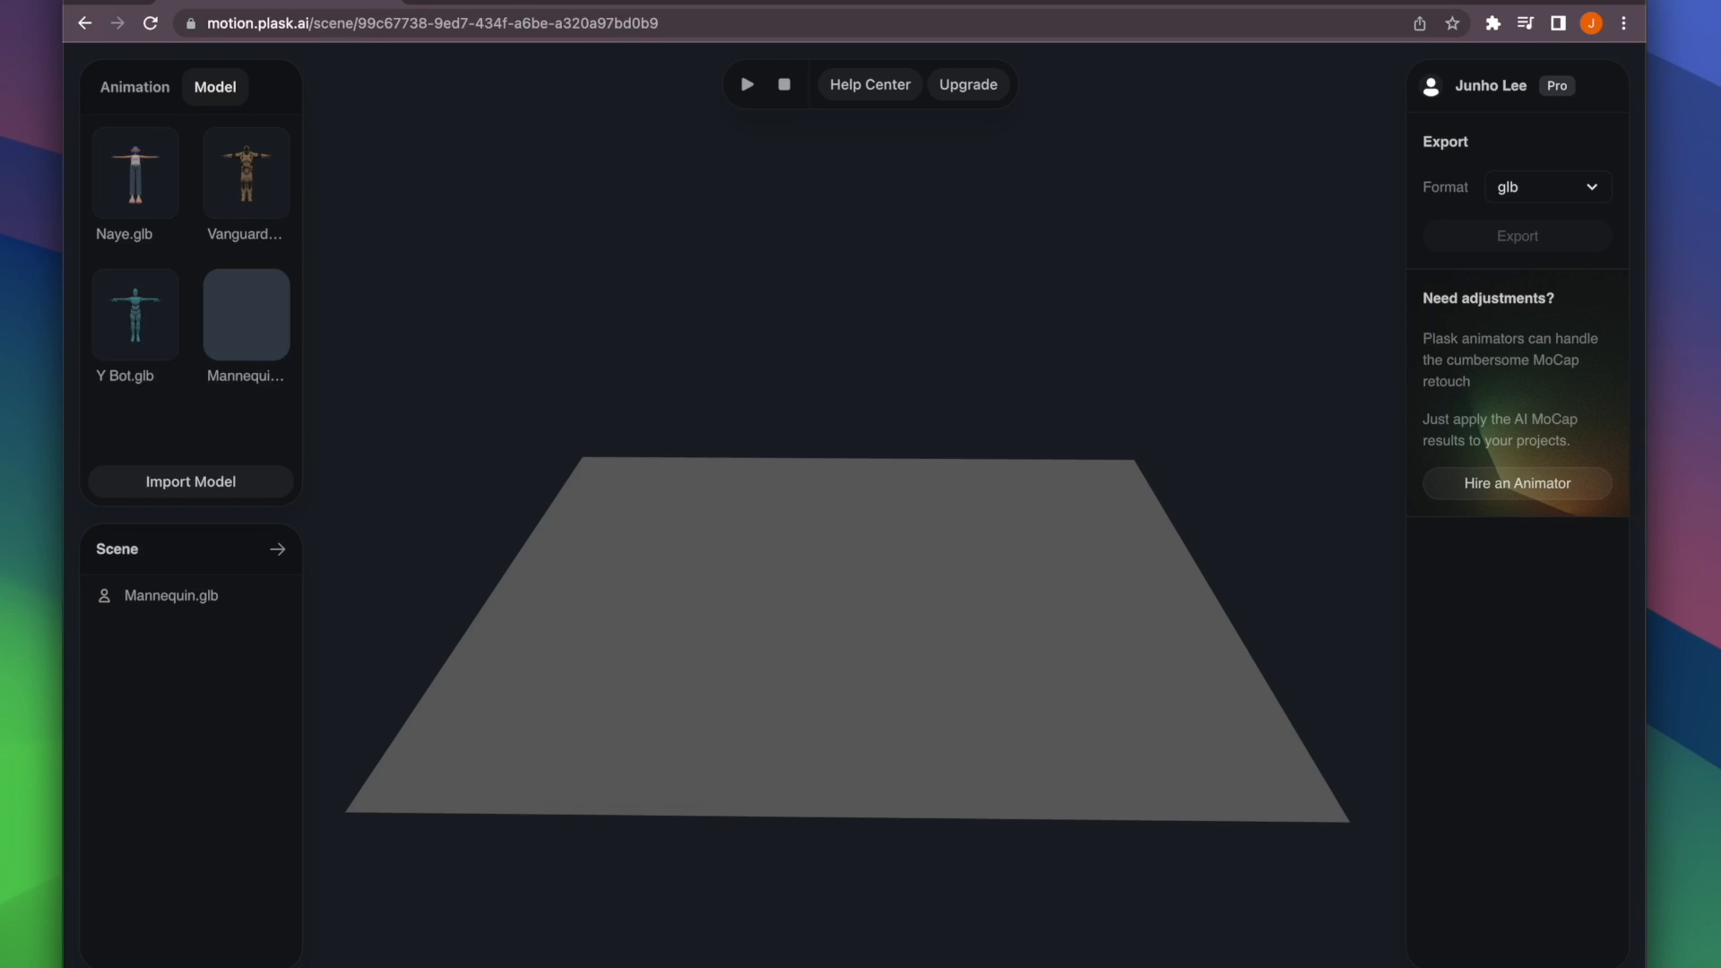
# Load a Mannequin into the scene in T-pose and select Mannequin.glb
pyautogui.click(246, 313)
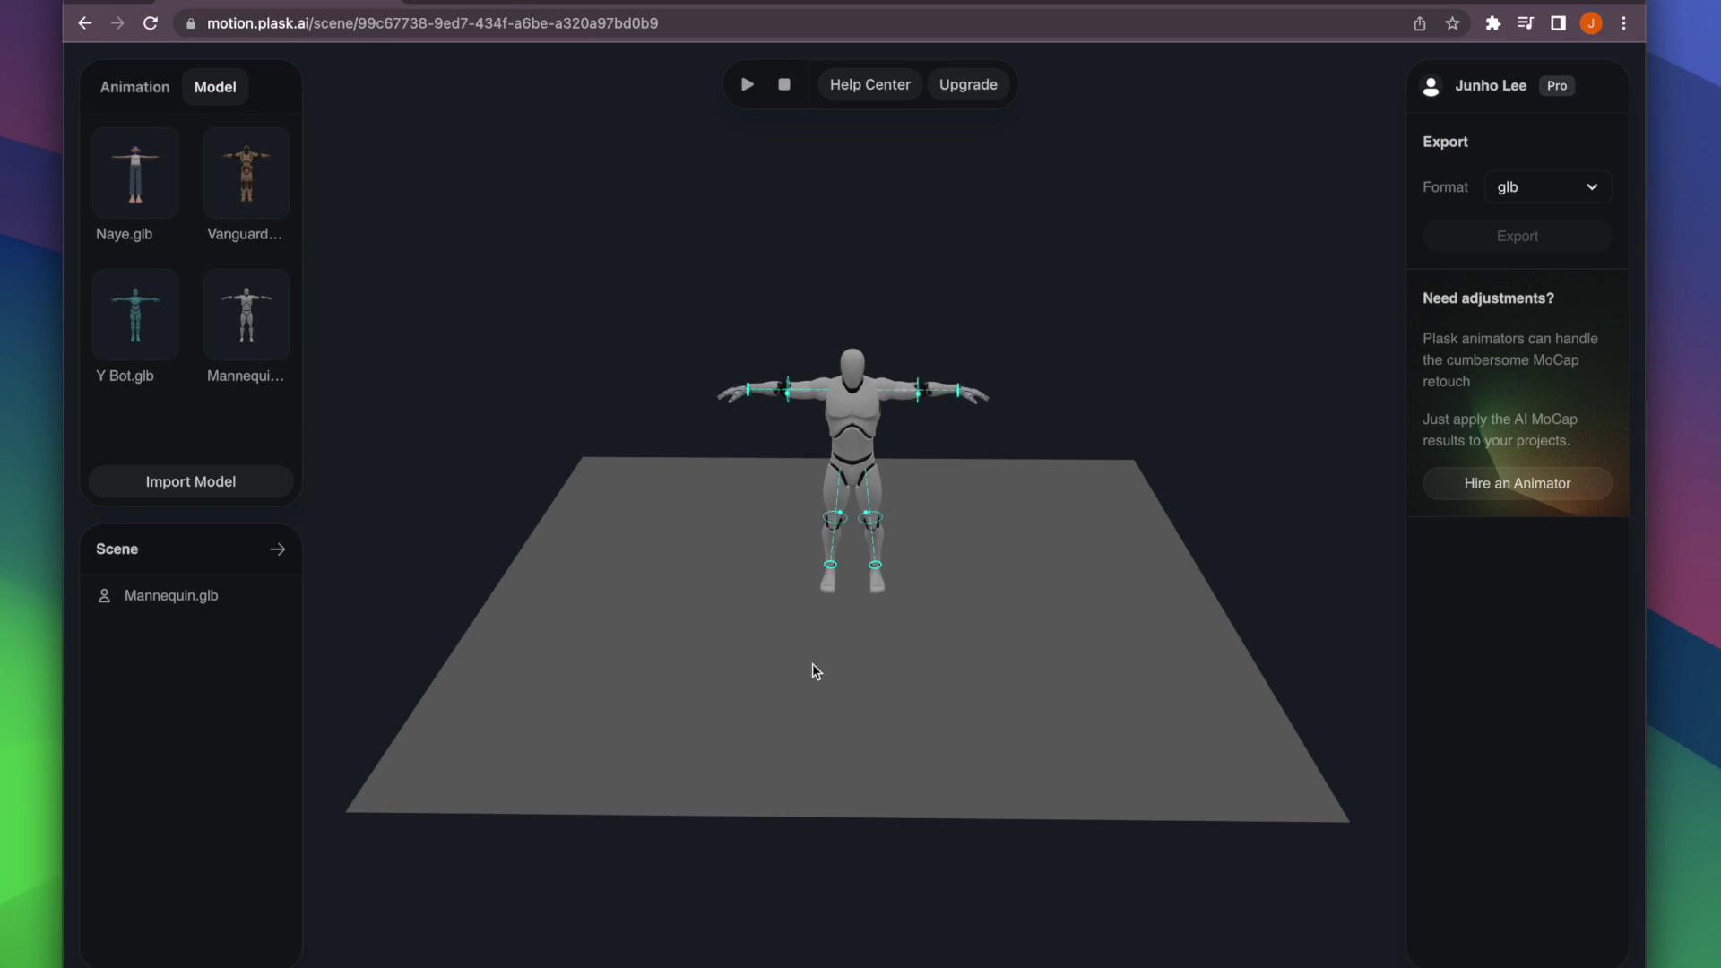
pyautogui.click(170, 595)
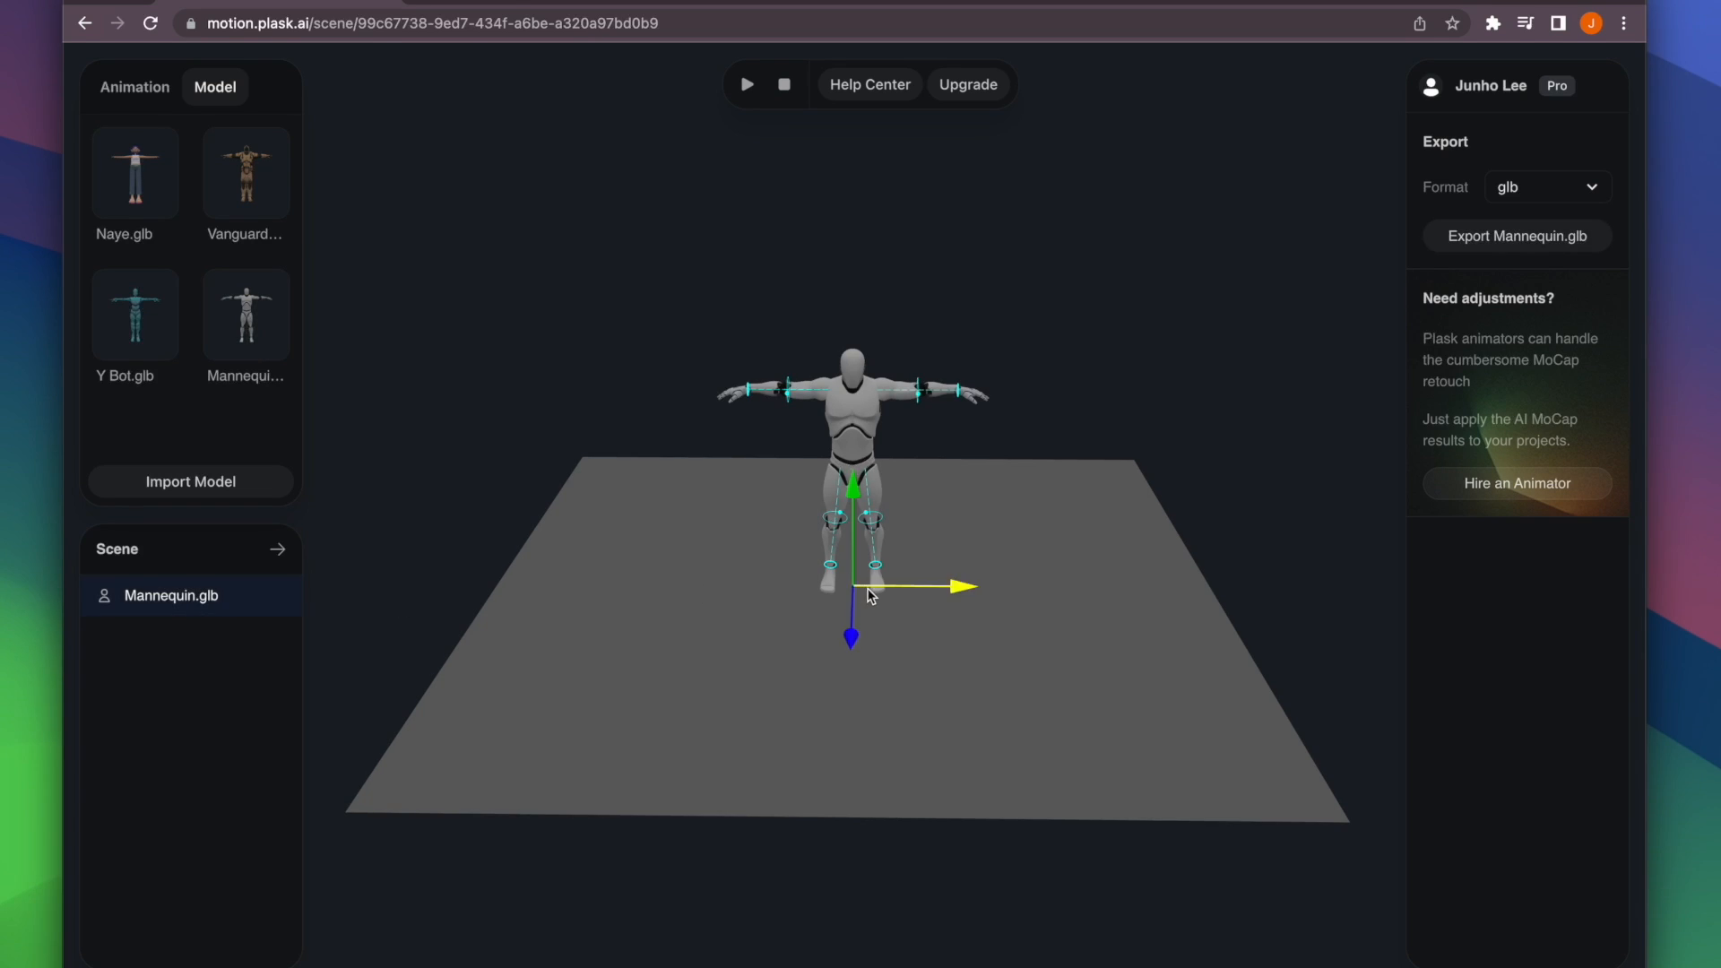
pyautogui.moveTo(868, 590); pyautogui.dragTo(844, 595)
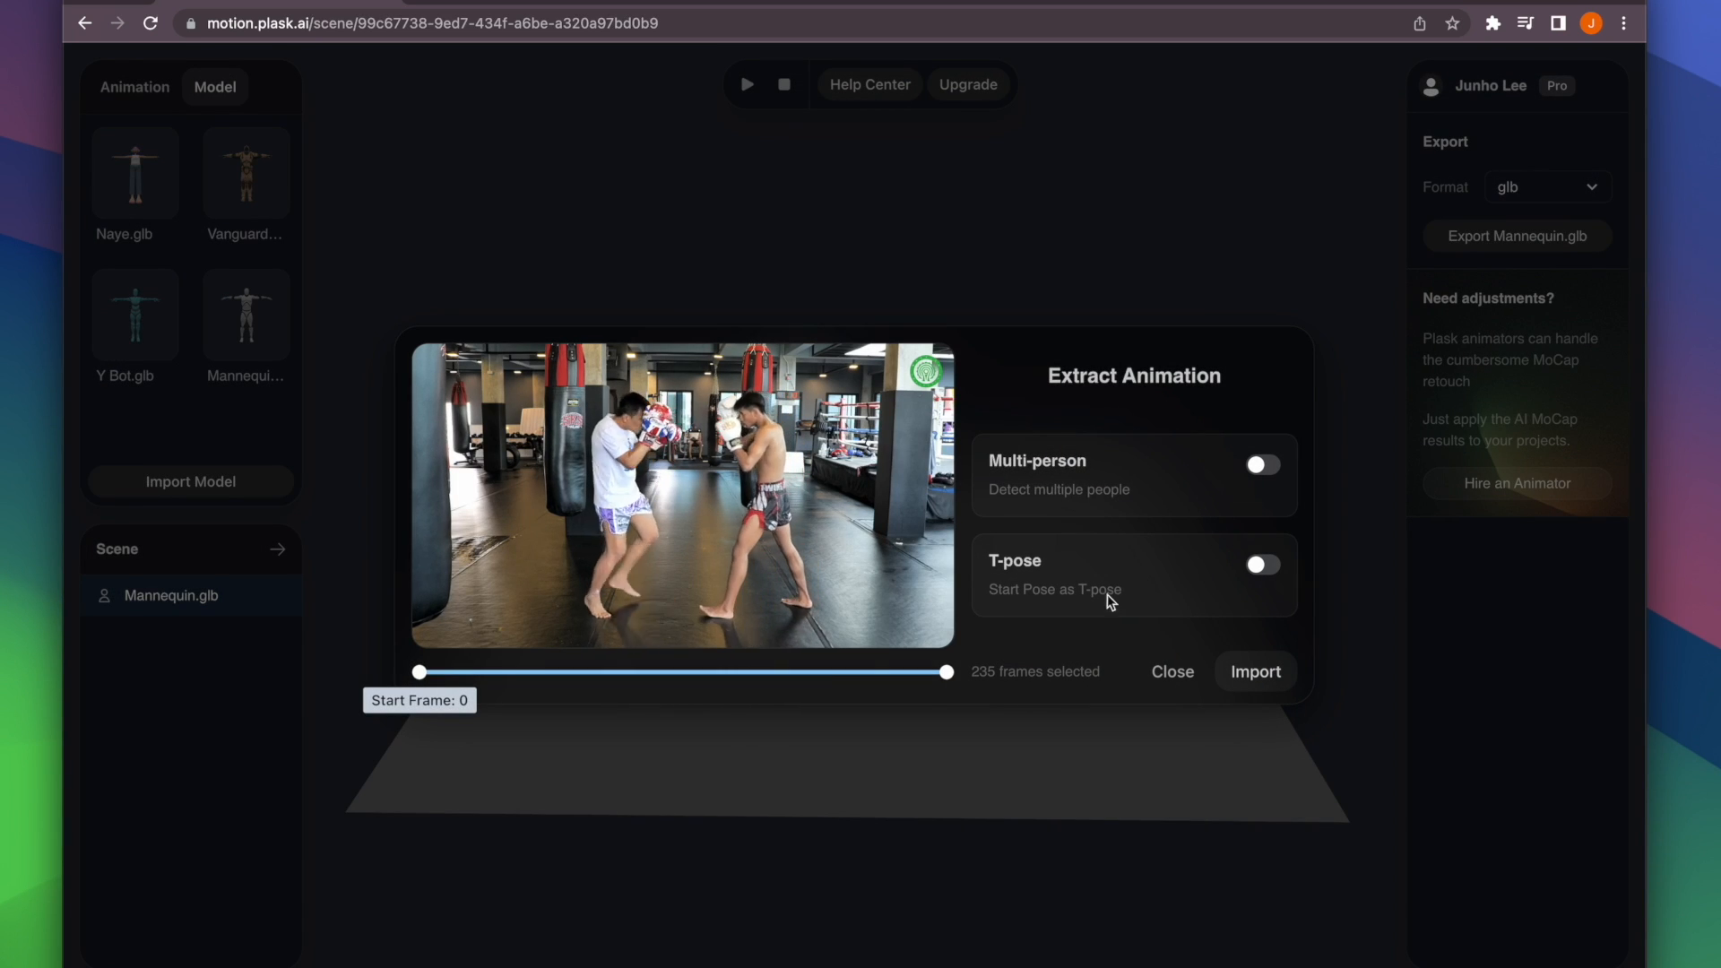
# Run Multi-person extraction on the fight video and check its progress in Animation
pyautogui.click(1261, 462)
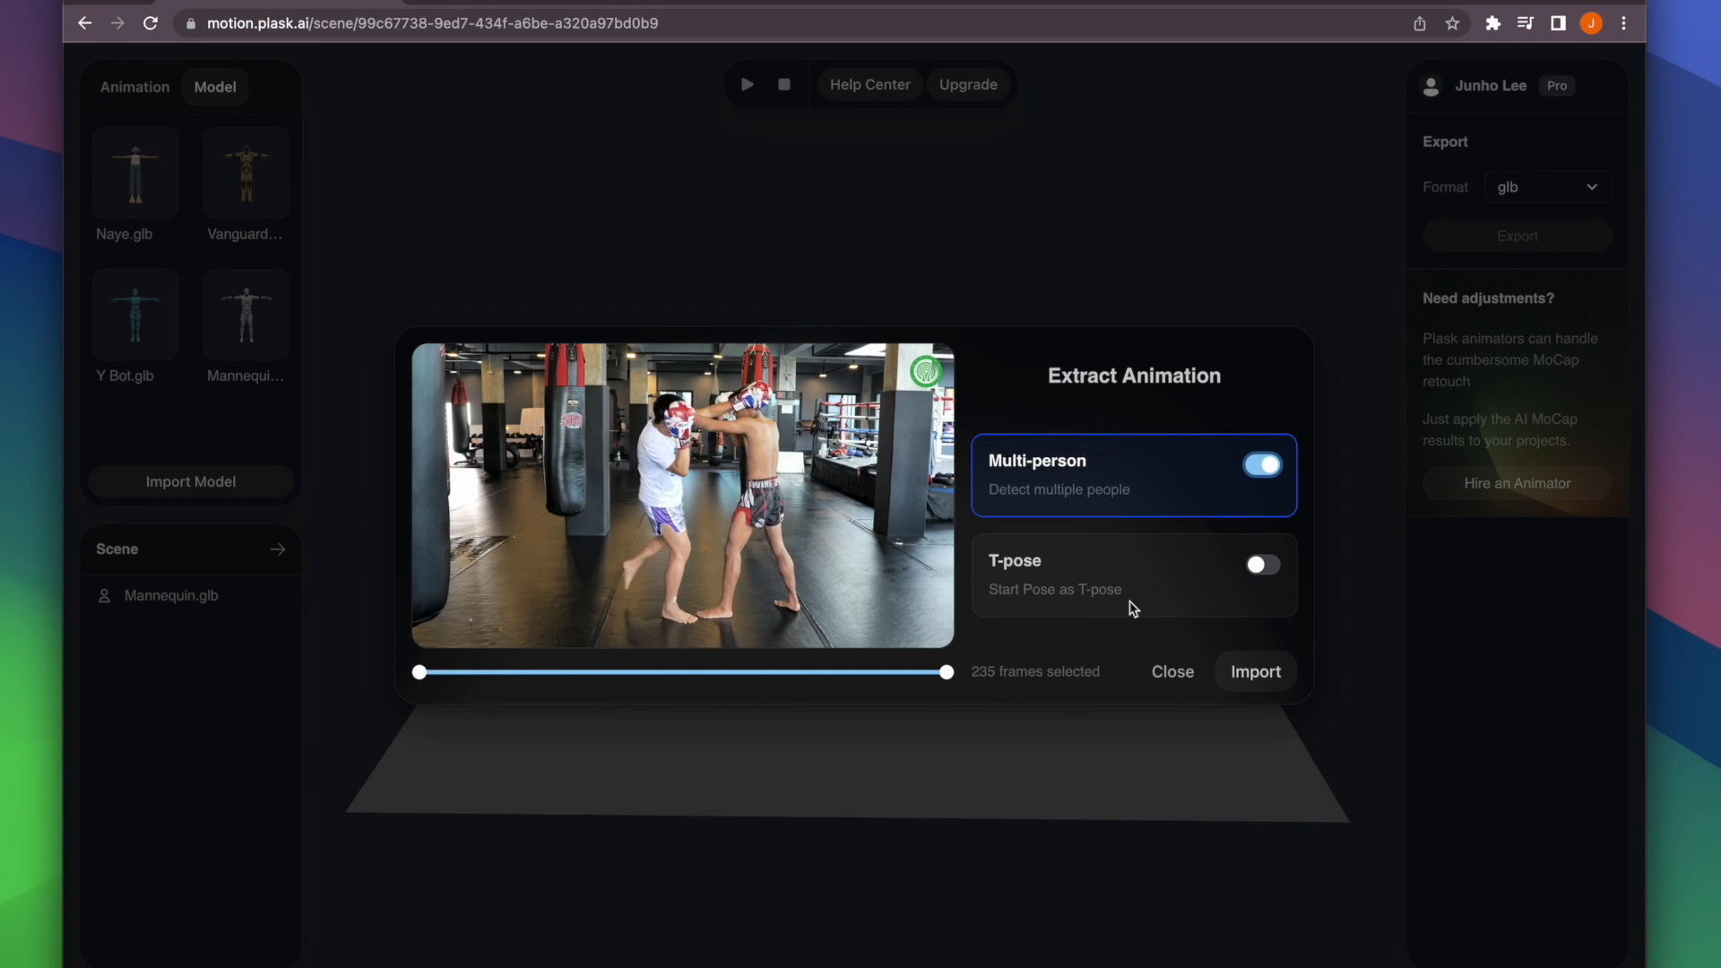
pyautogui.click(1255, 670)
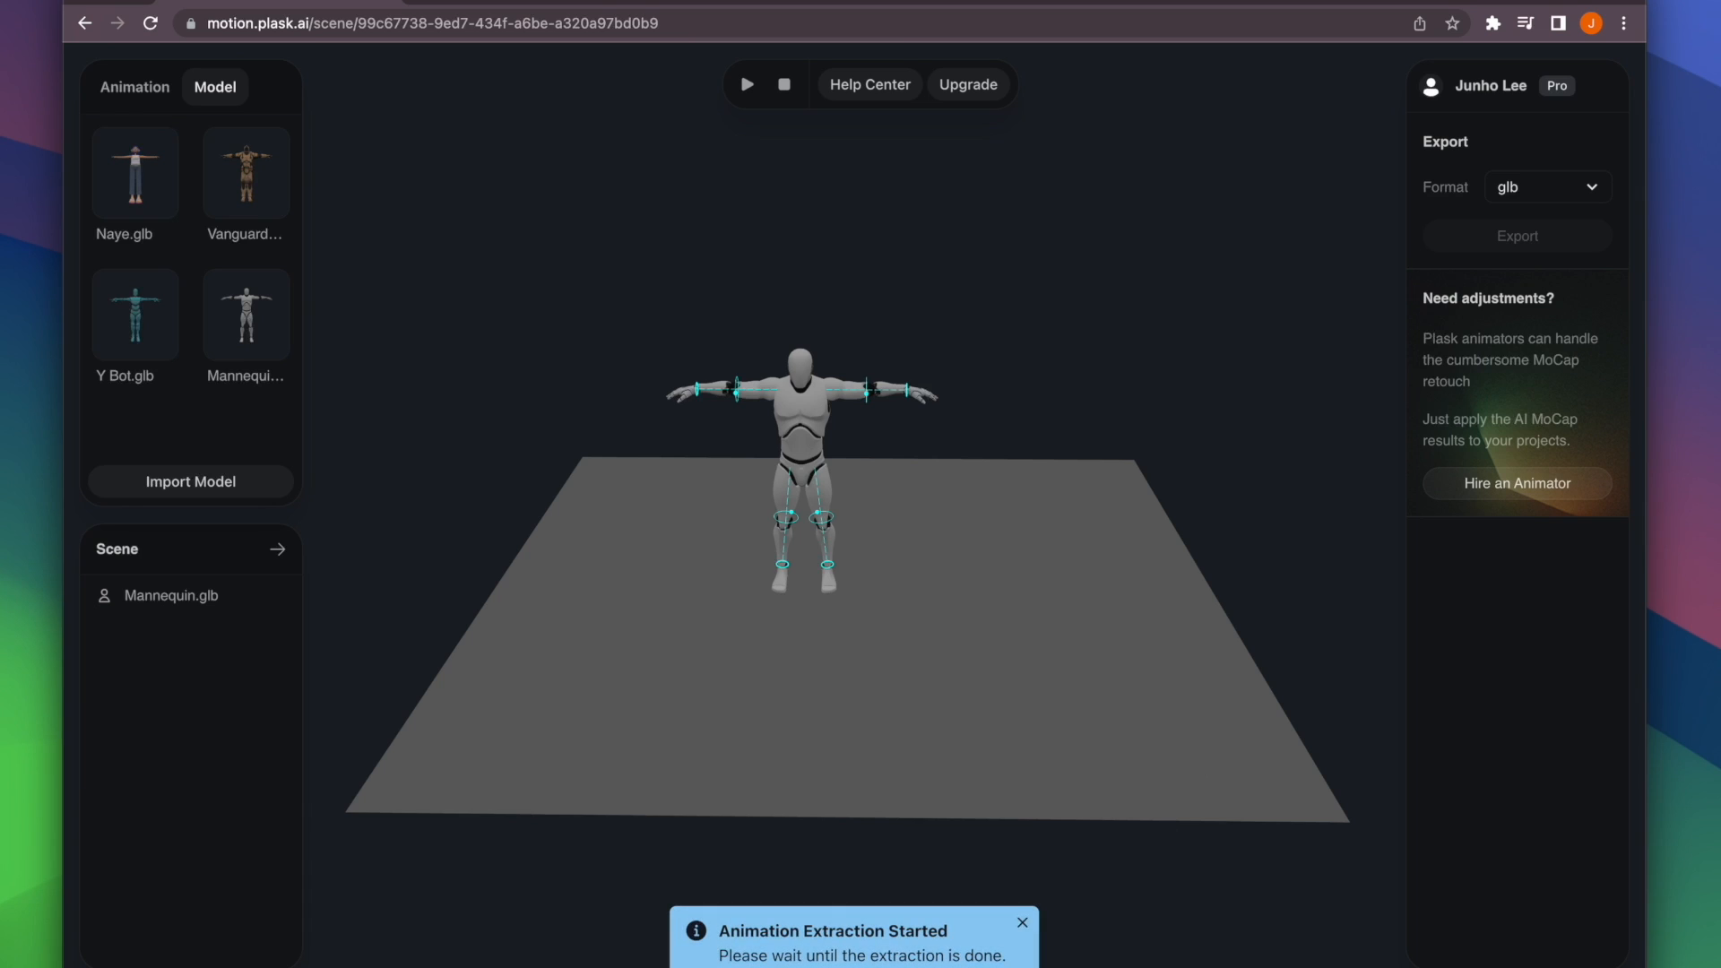
pyautogui.click(134, 86)
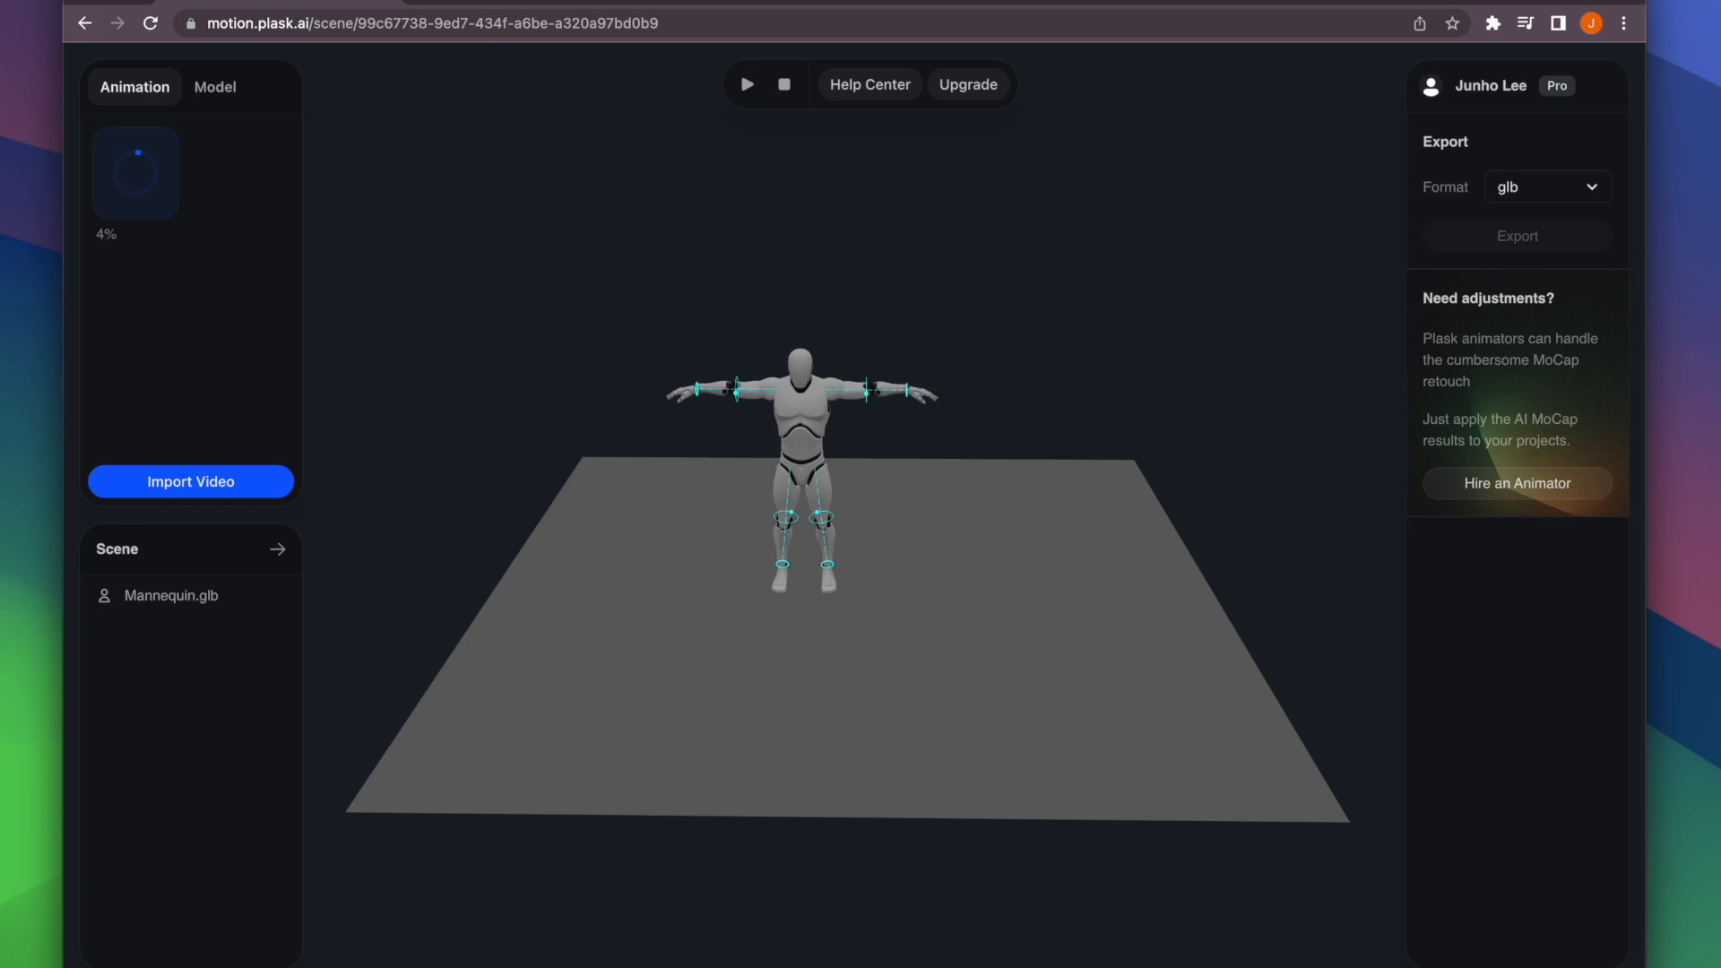
pyautogui.click(215, 86)
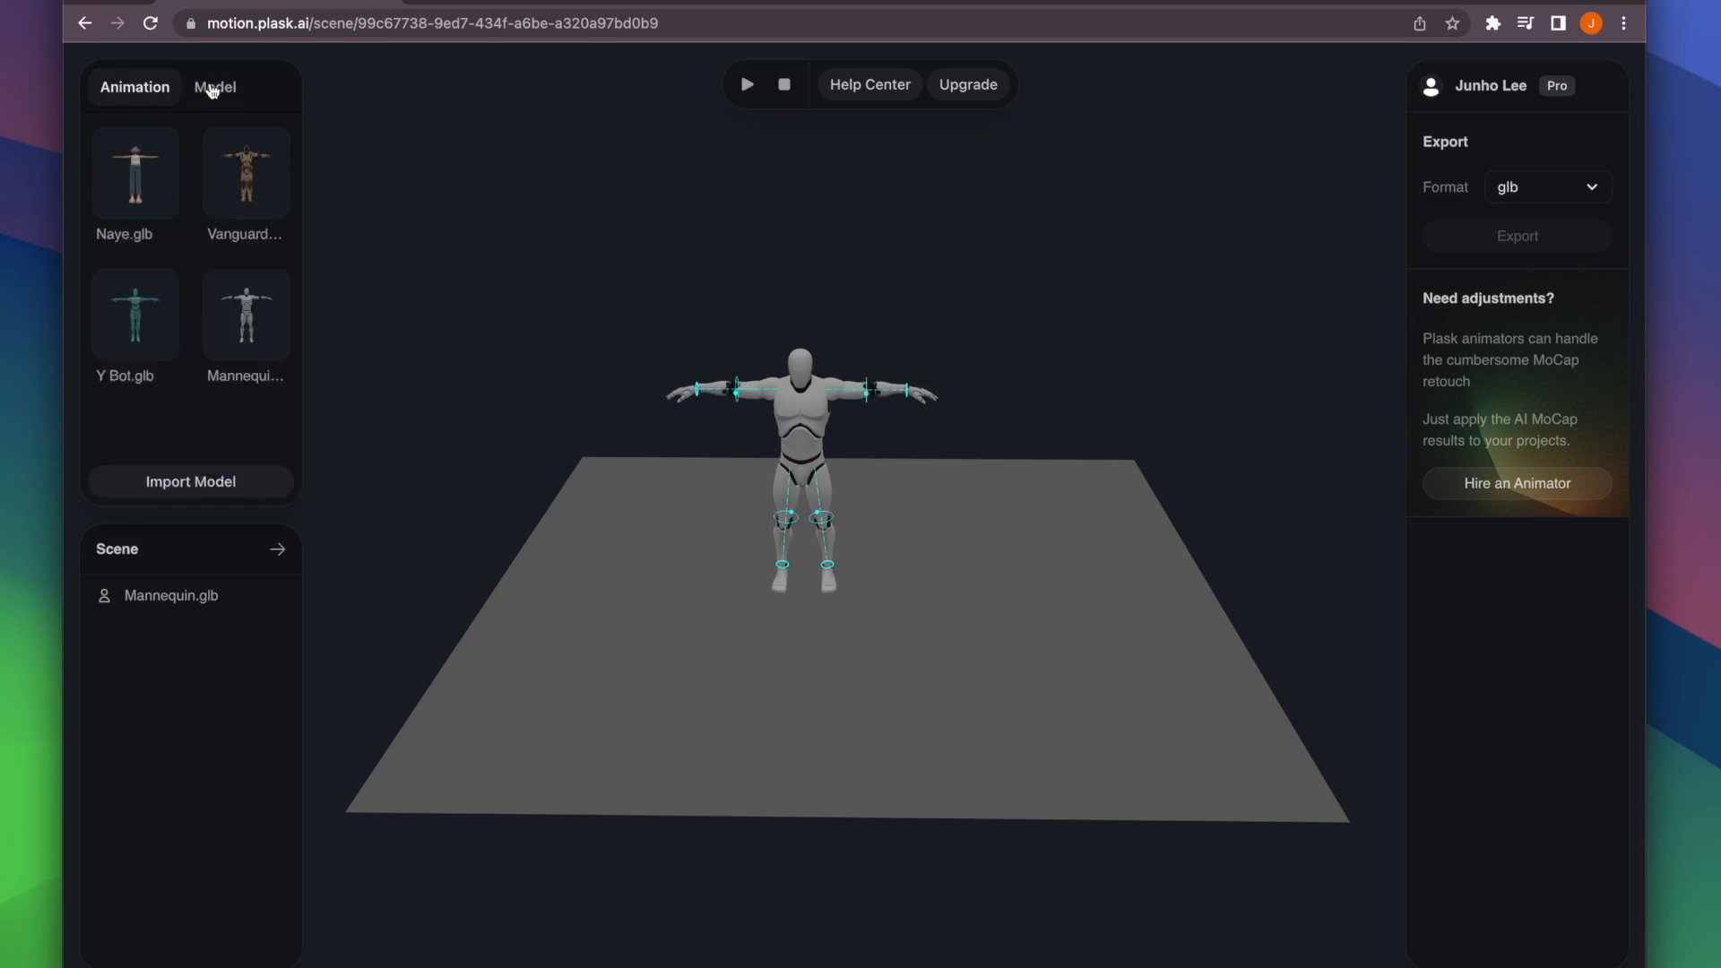
# Import dance.mp4 trimmed to 113 frames and start its single-person extraction
pyautogui.click(215, 86)
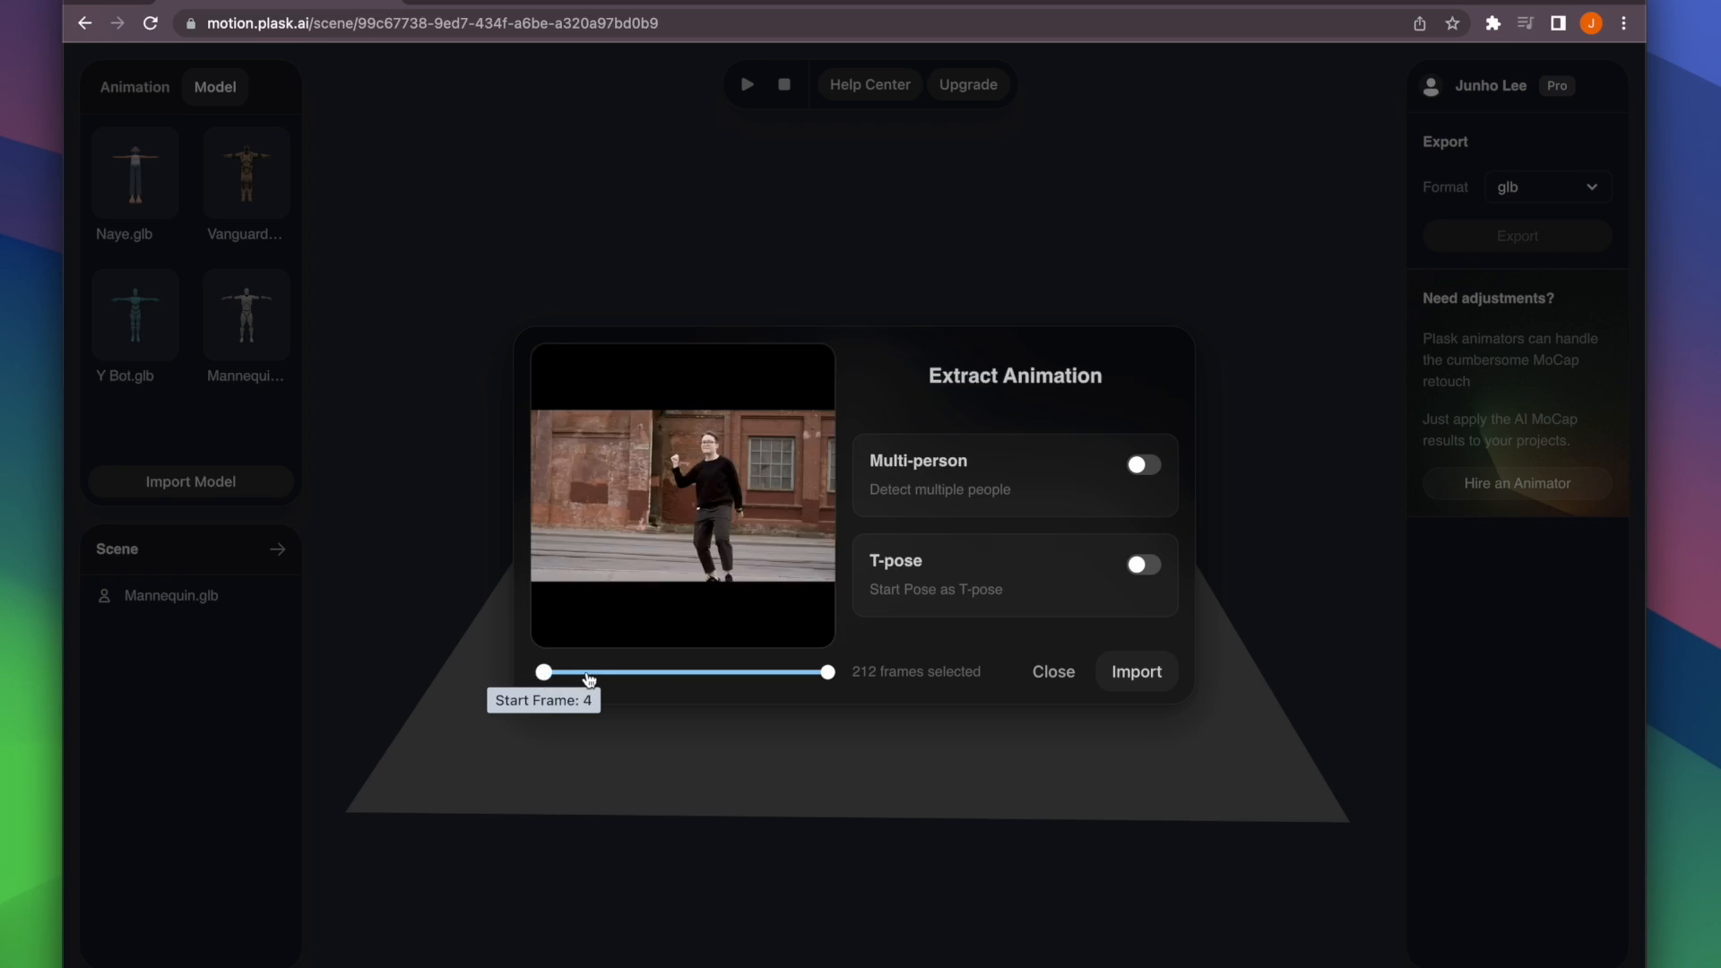
pyautogui.moveTo(543, 670); pyautogui.dragTo(604, 670)
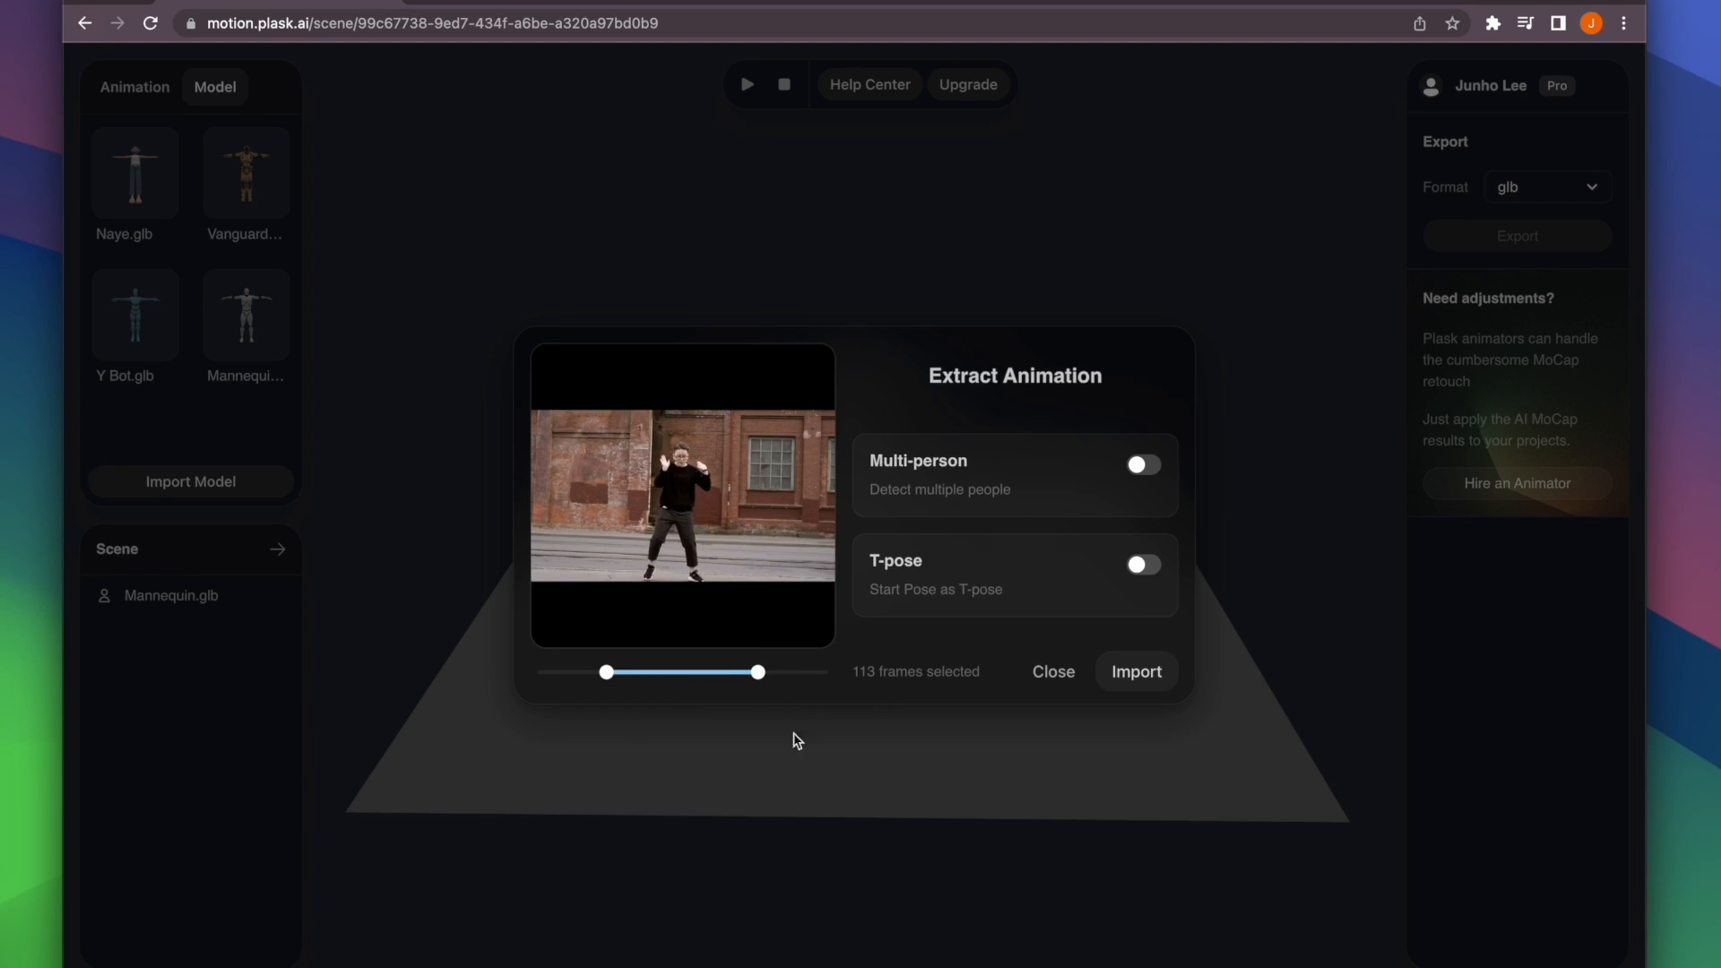
pyautogui.click(1136, 670)
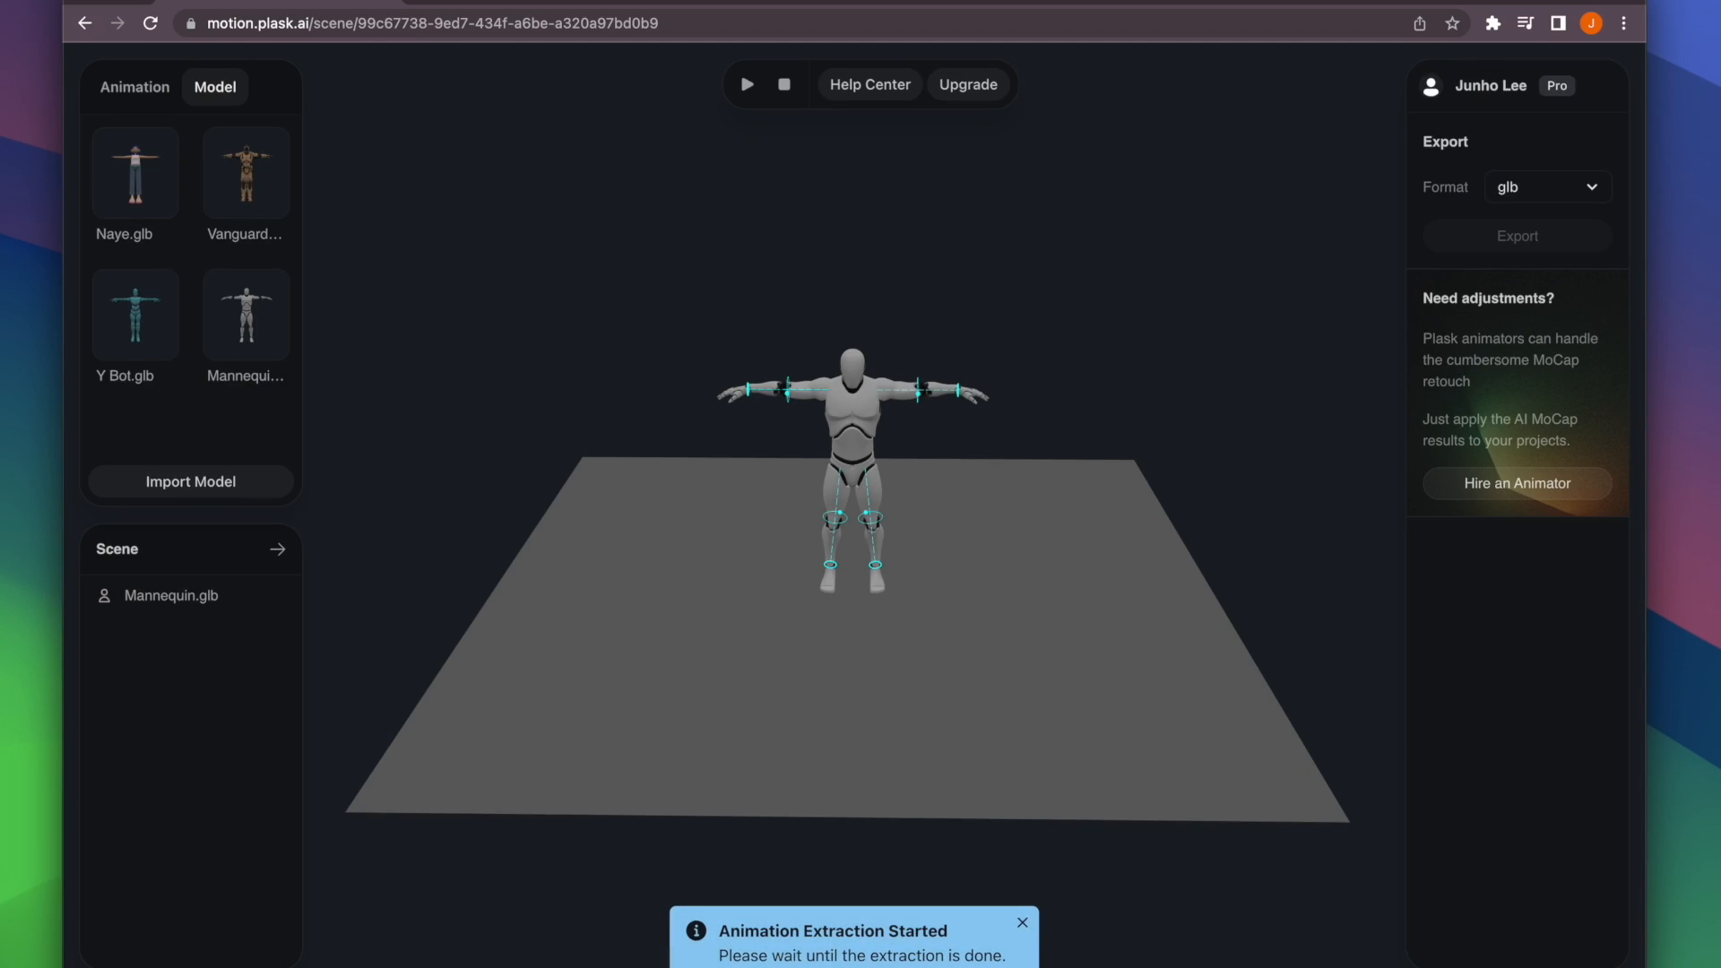
pyautogui.click(135, 86)
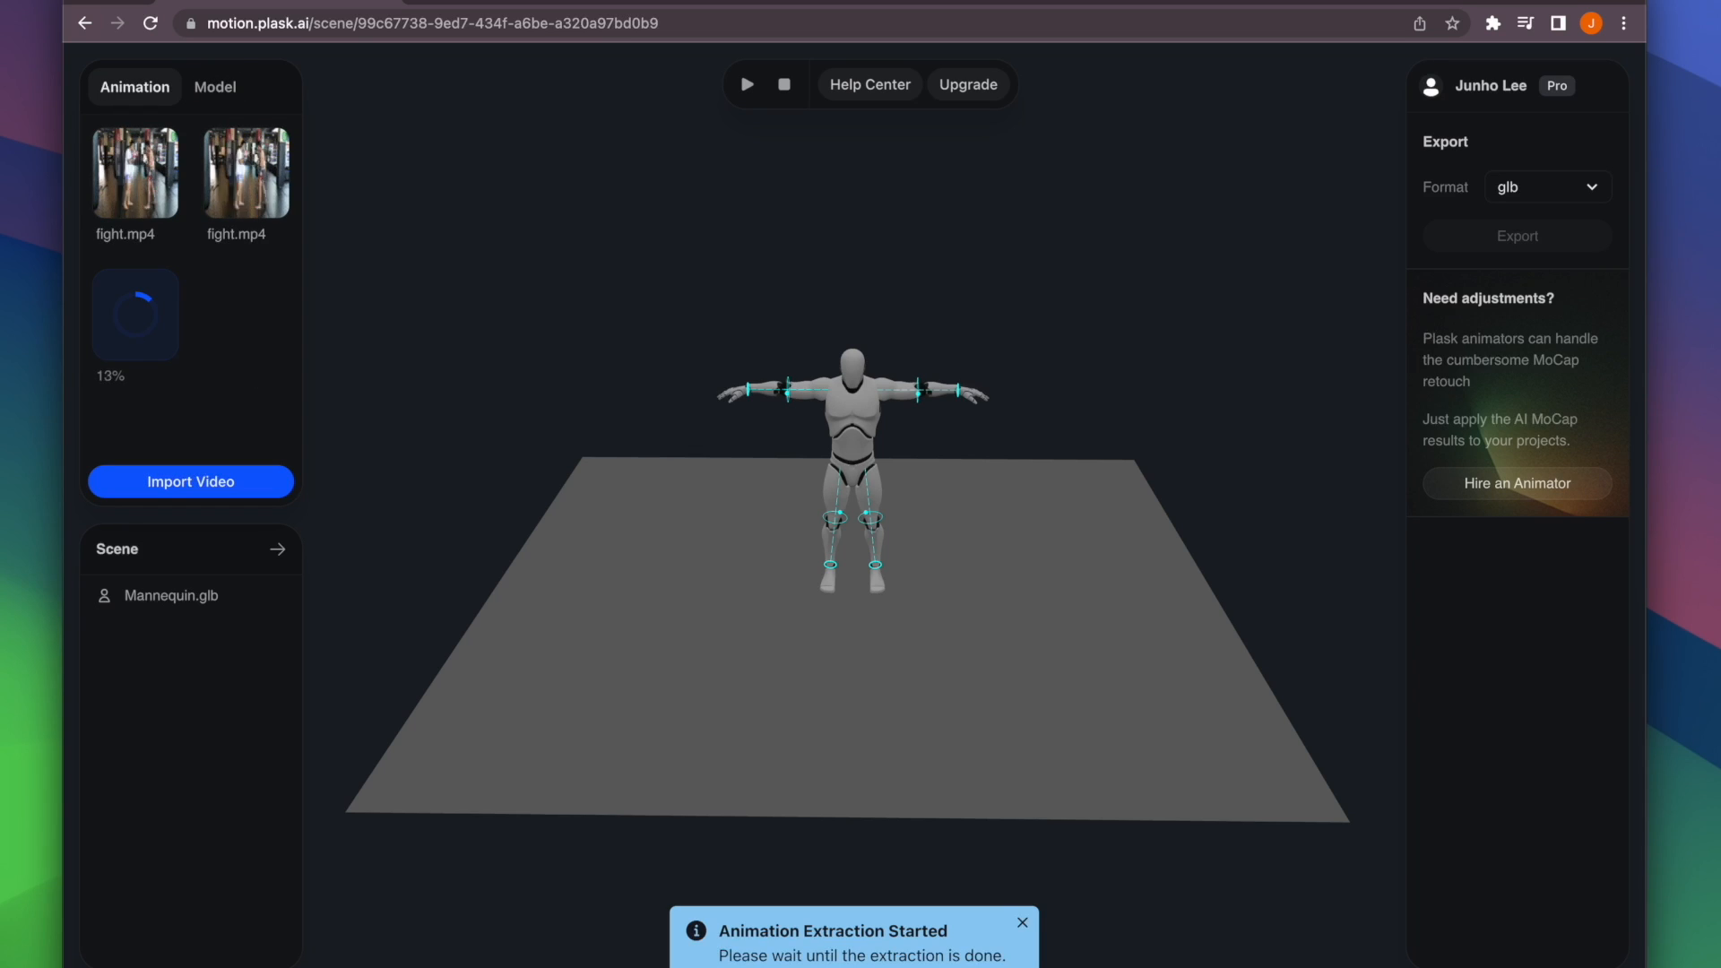
pyautogui.moveTo(217, 86)
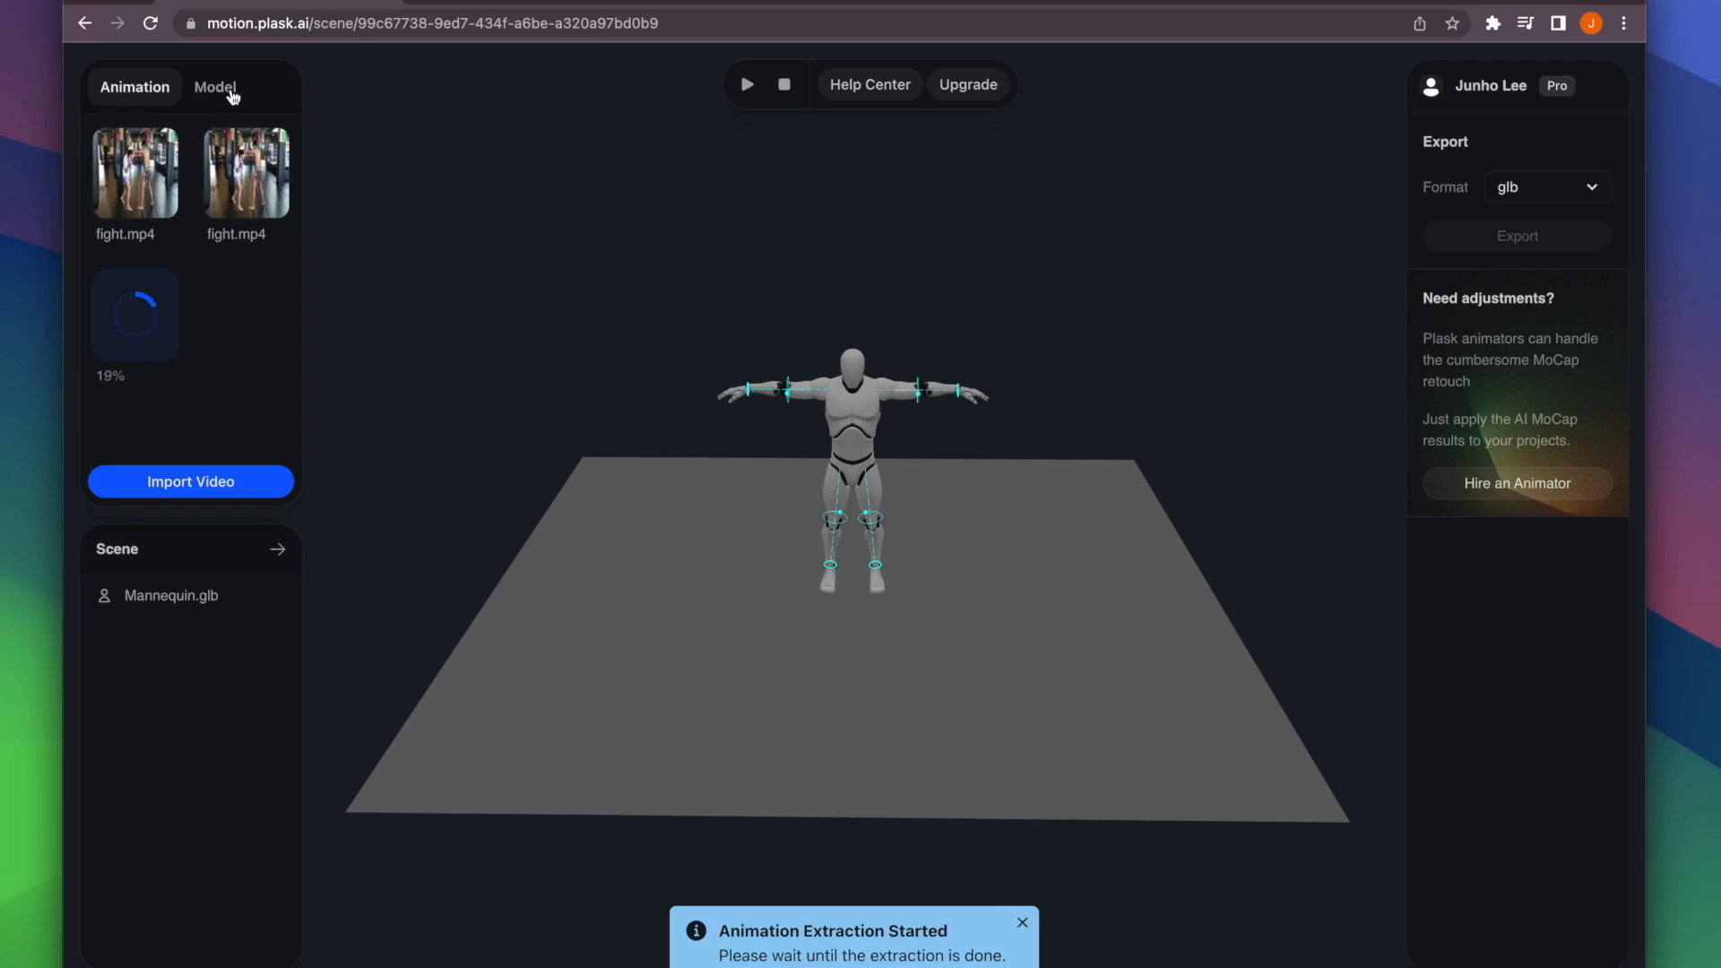
# Bring a second Mannequin into the scene via Bring to Scene and select it
pyautogui.click(215, 86)
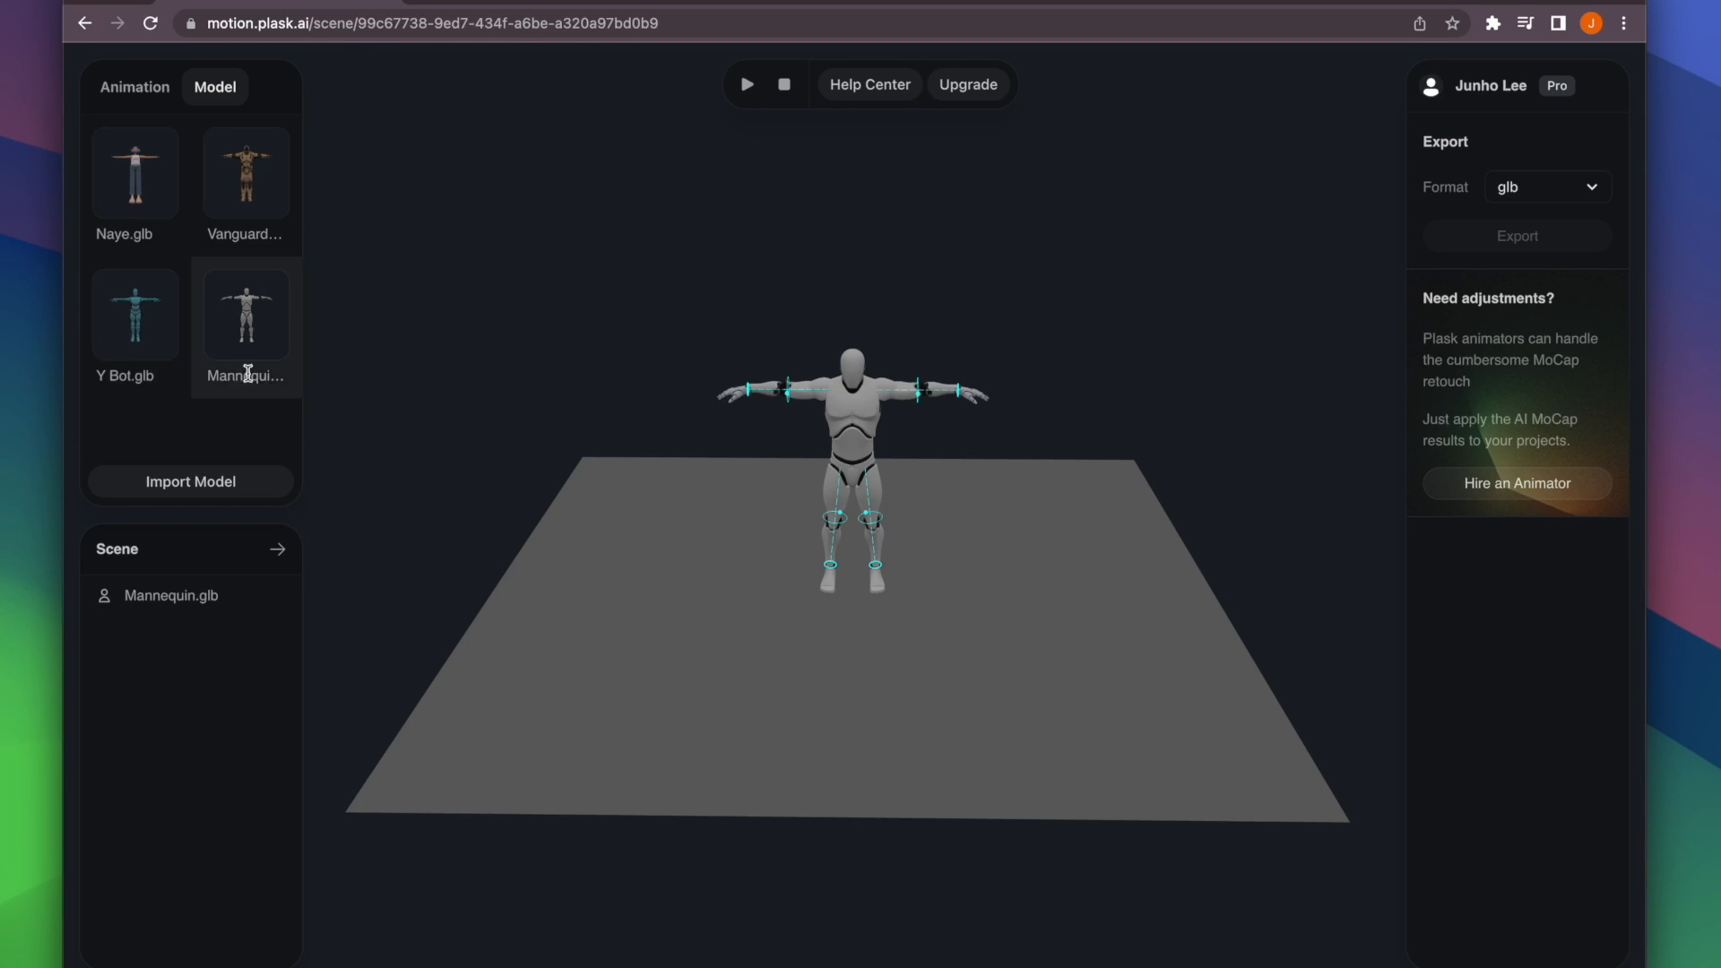
pyautogui.rightClick(246, 313)
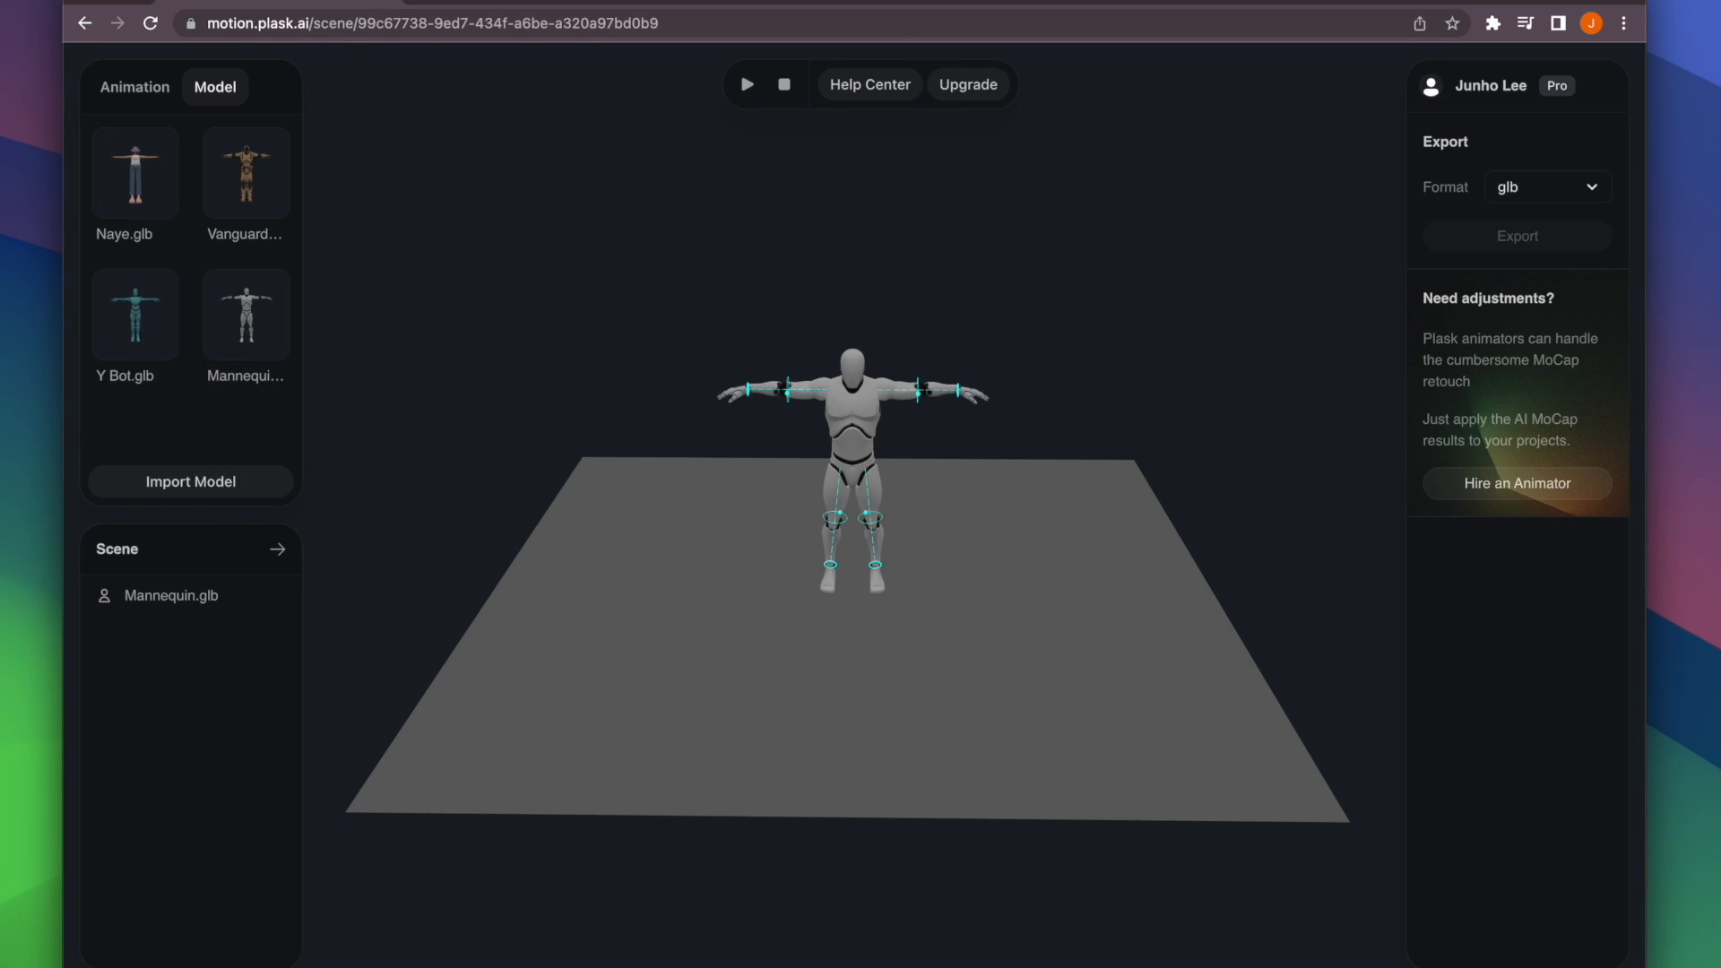
pyautogui.click(172, 595)
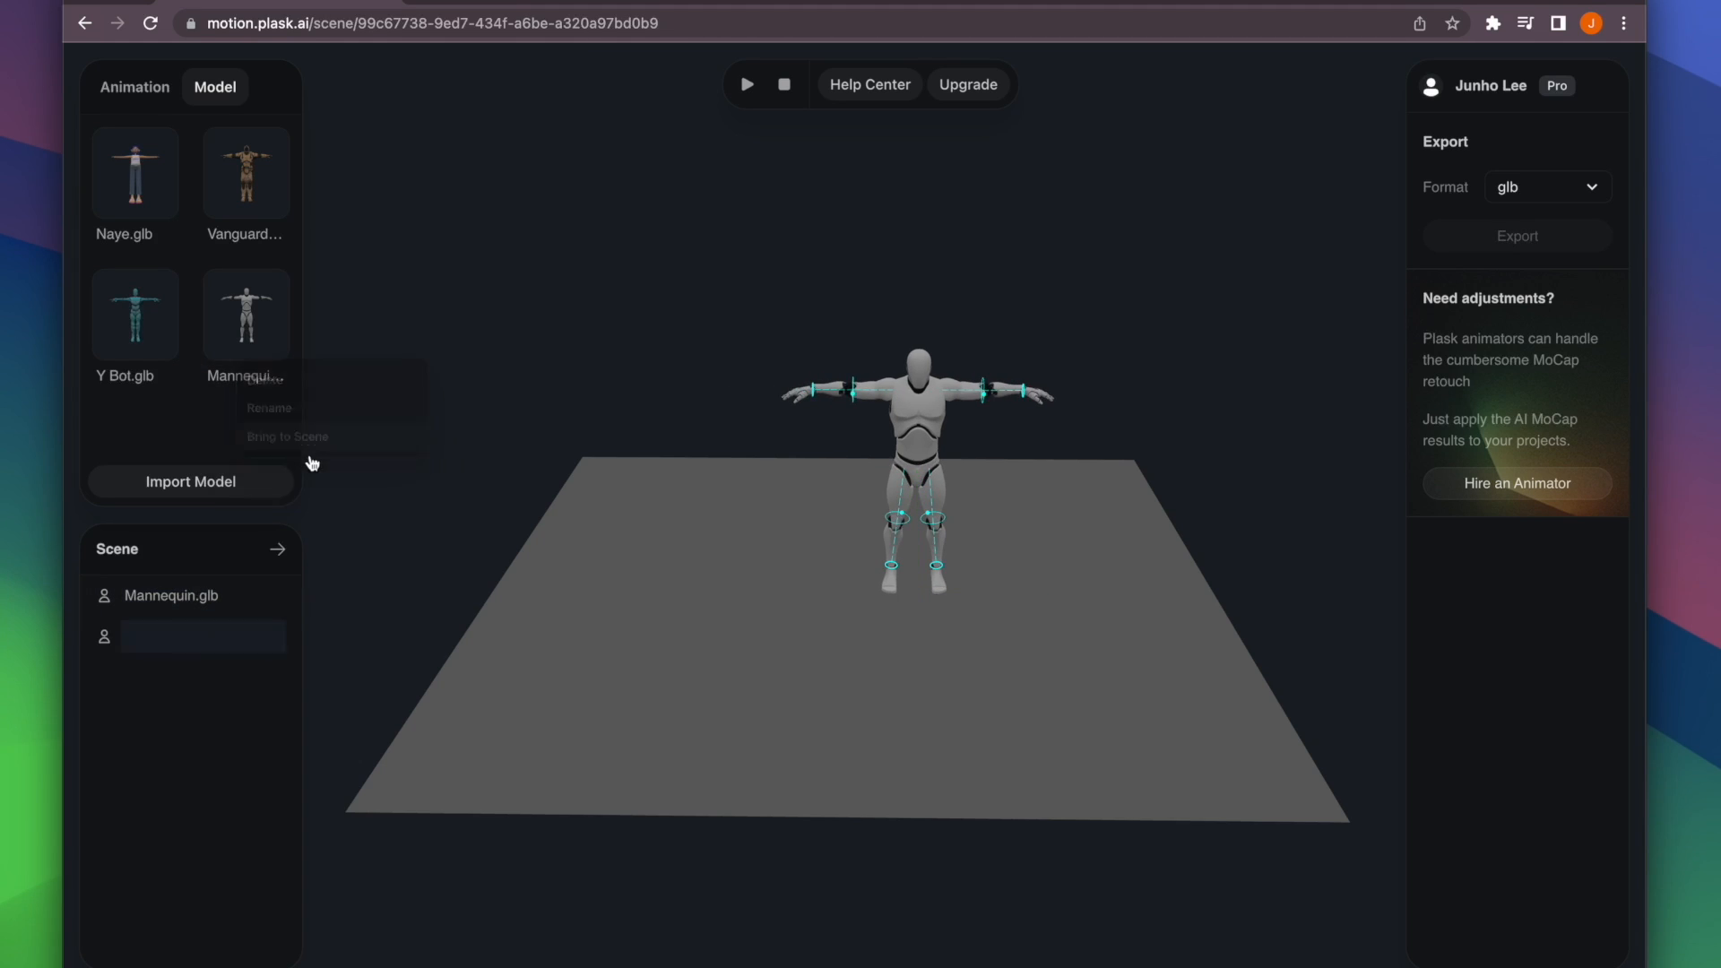
pyautogui.click(287, 435)
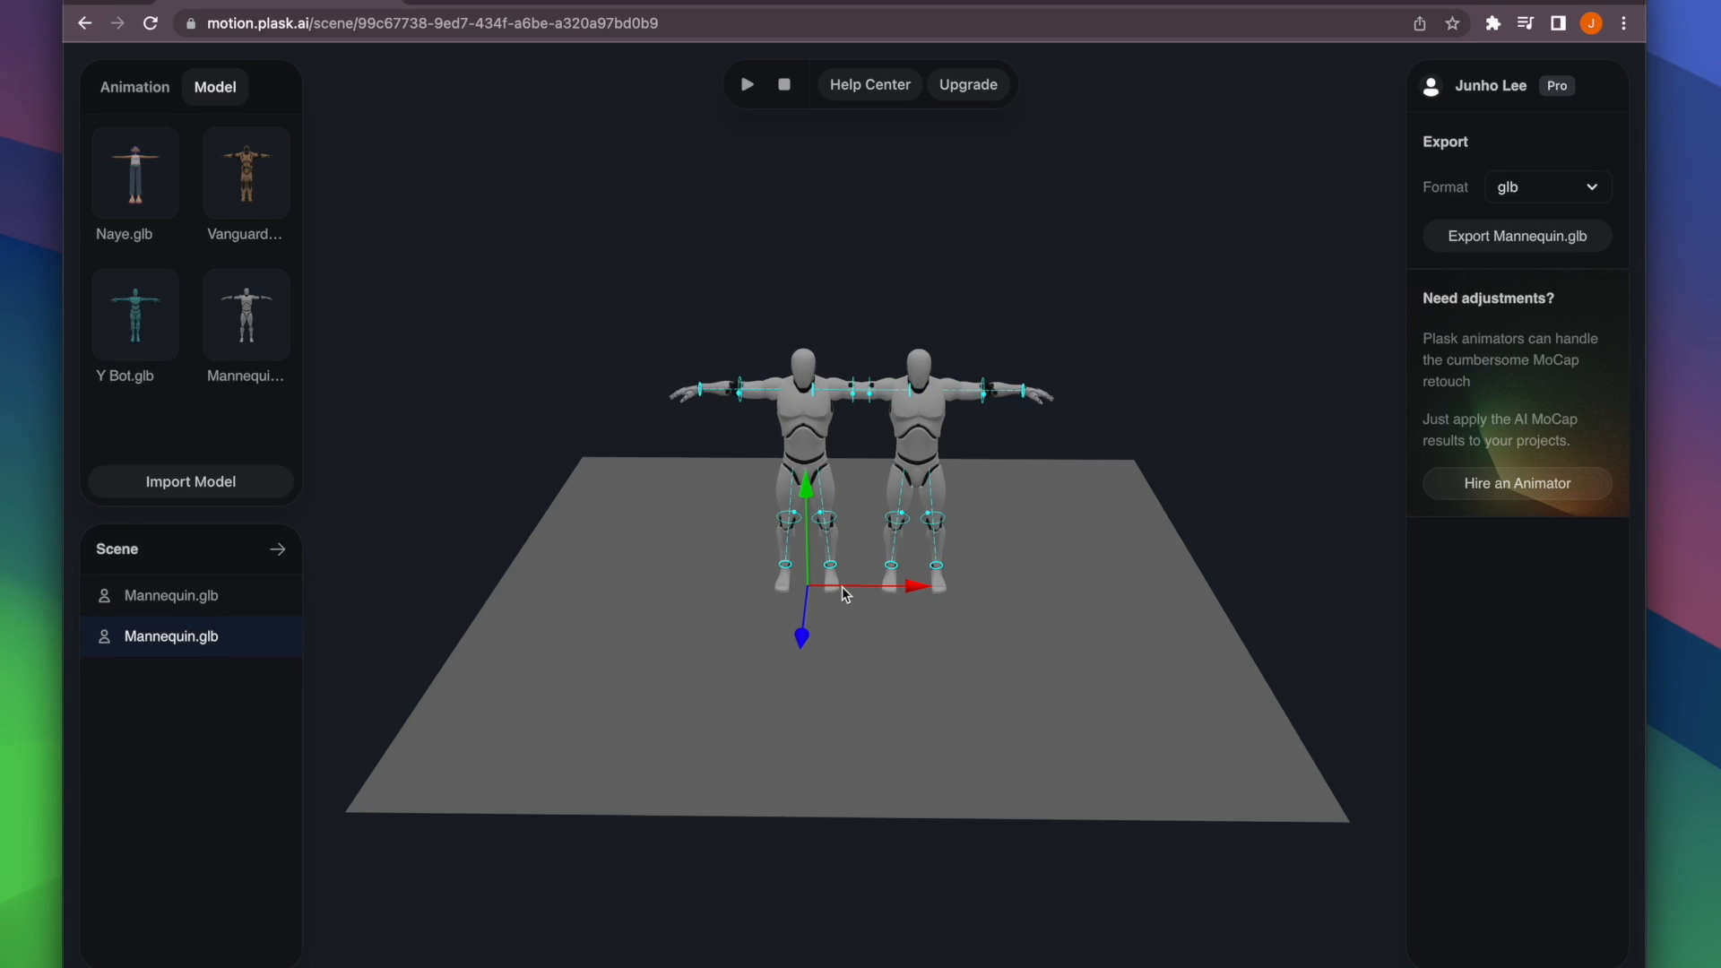
pyautogui.click(133, 86)
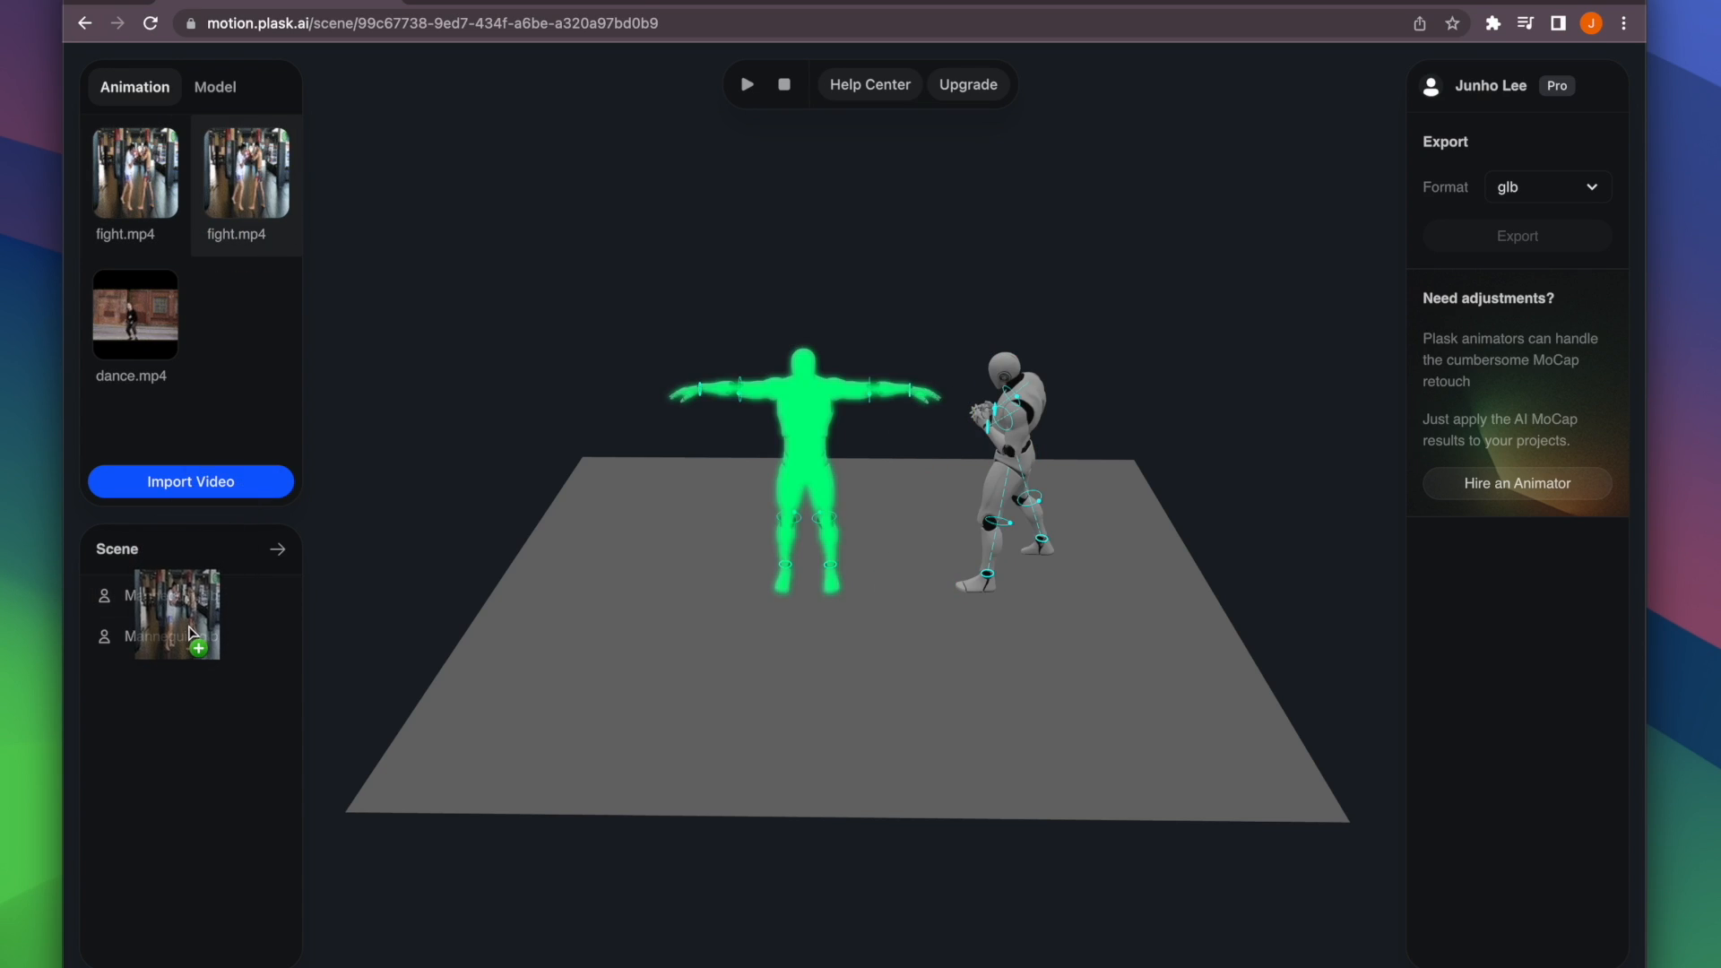
# Apply the fight.mp4 animation to the T-pose mannequin and preview the sparring
pyautogui.click(170, 596)
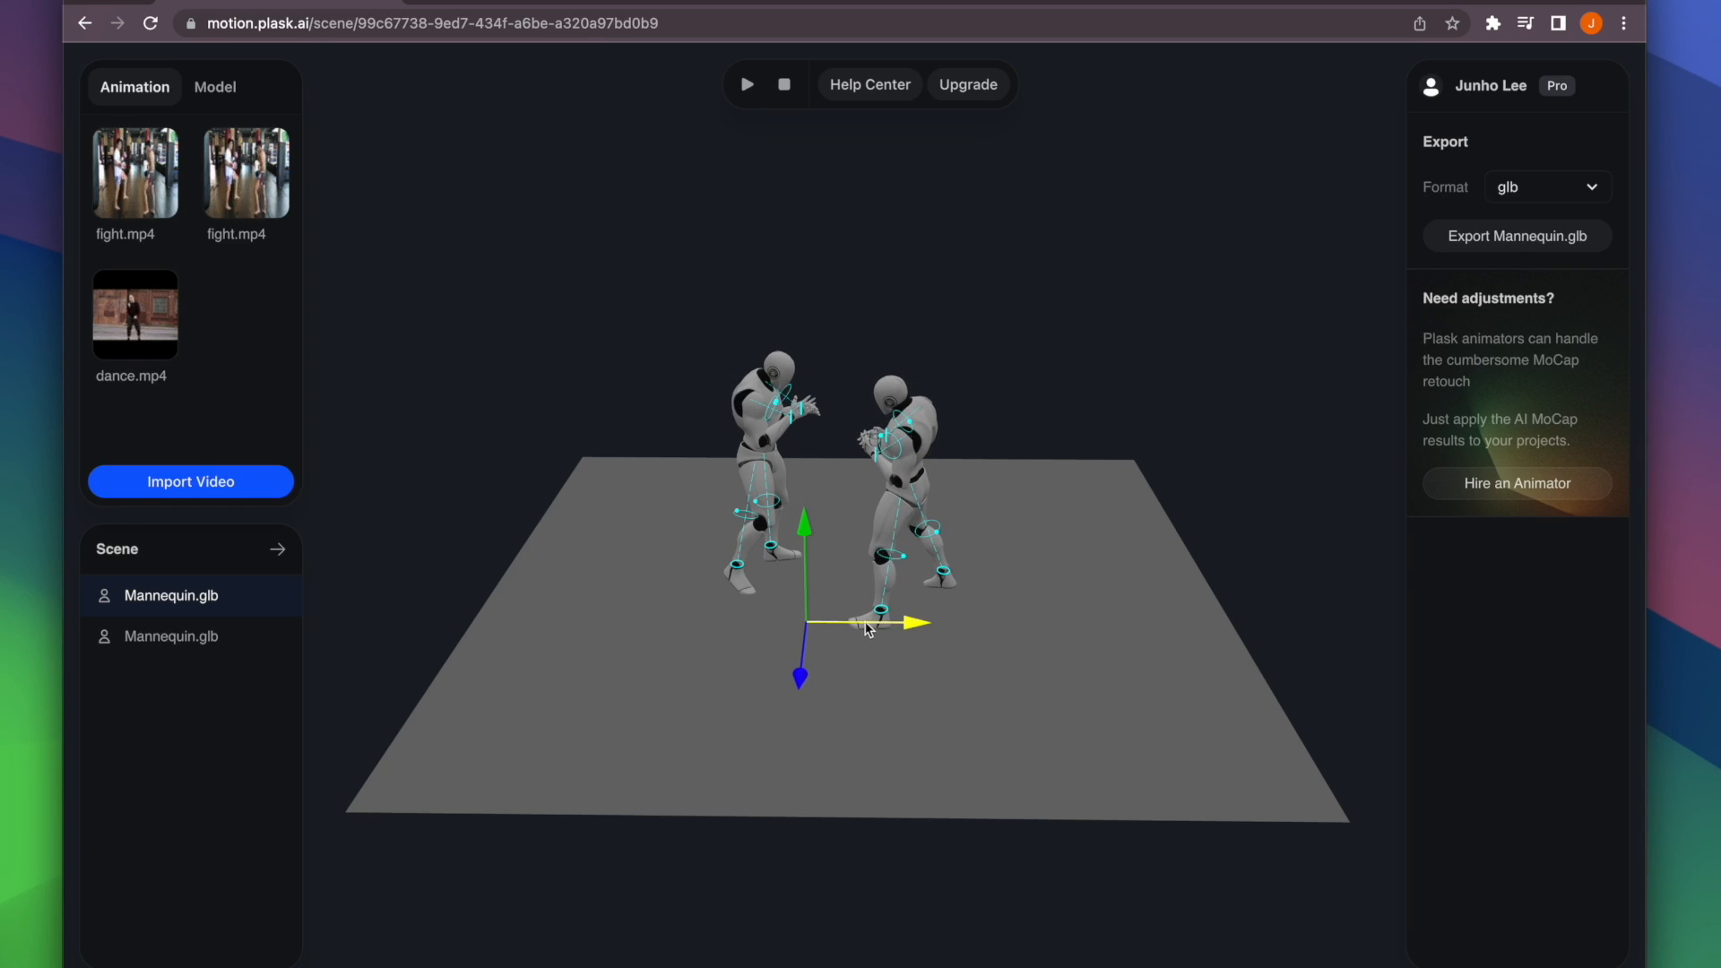
pyautogui.click(745, 85)
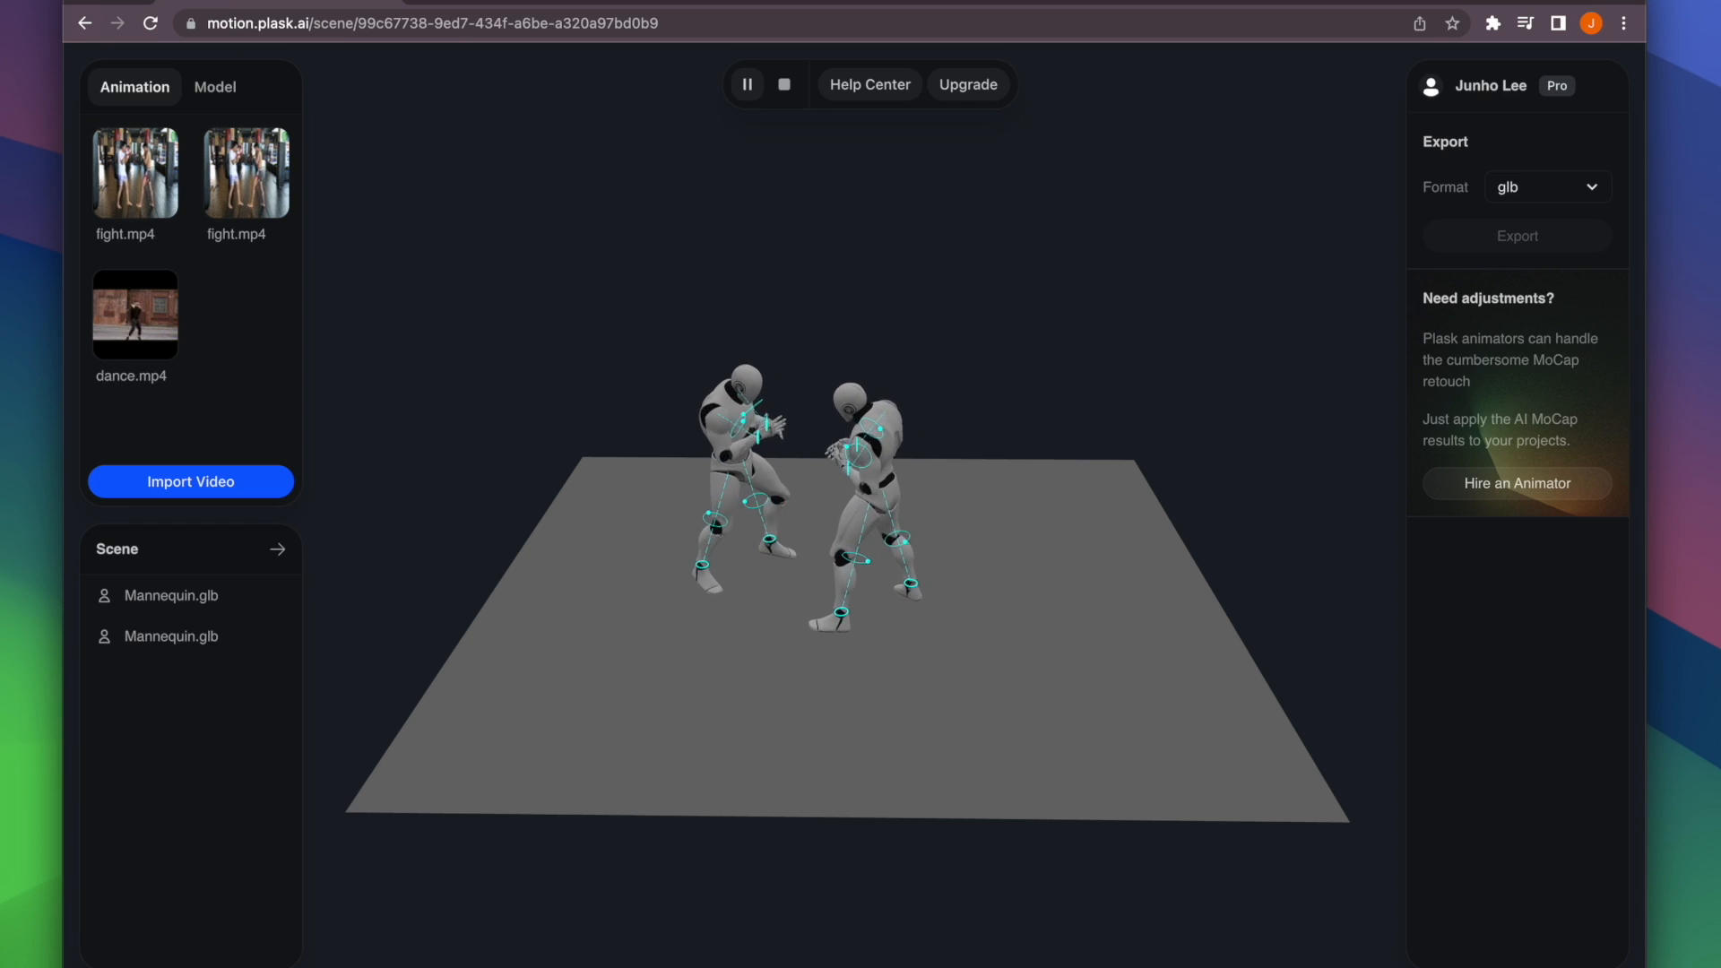
pyautogui.click(780, 84)
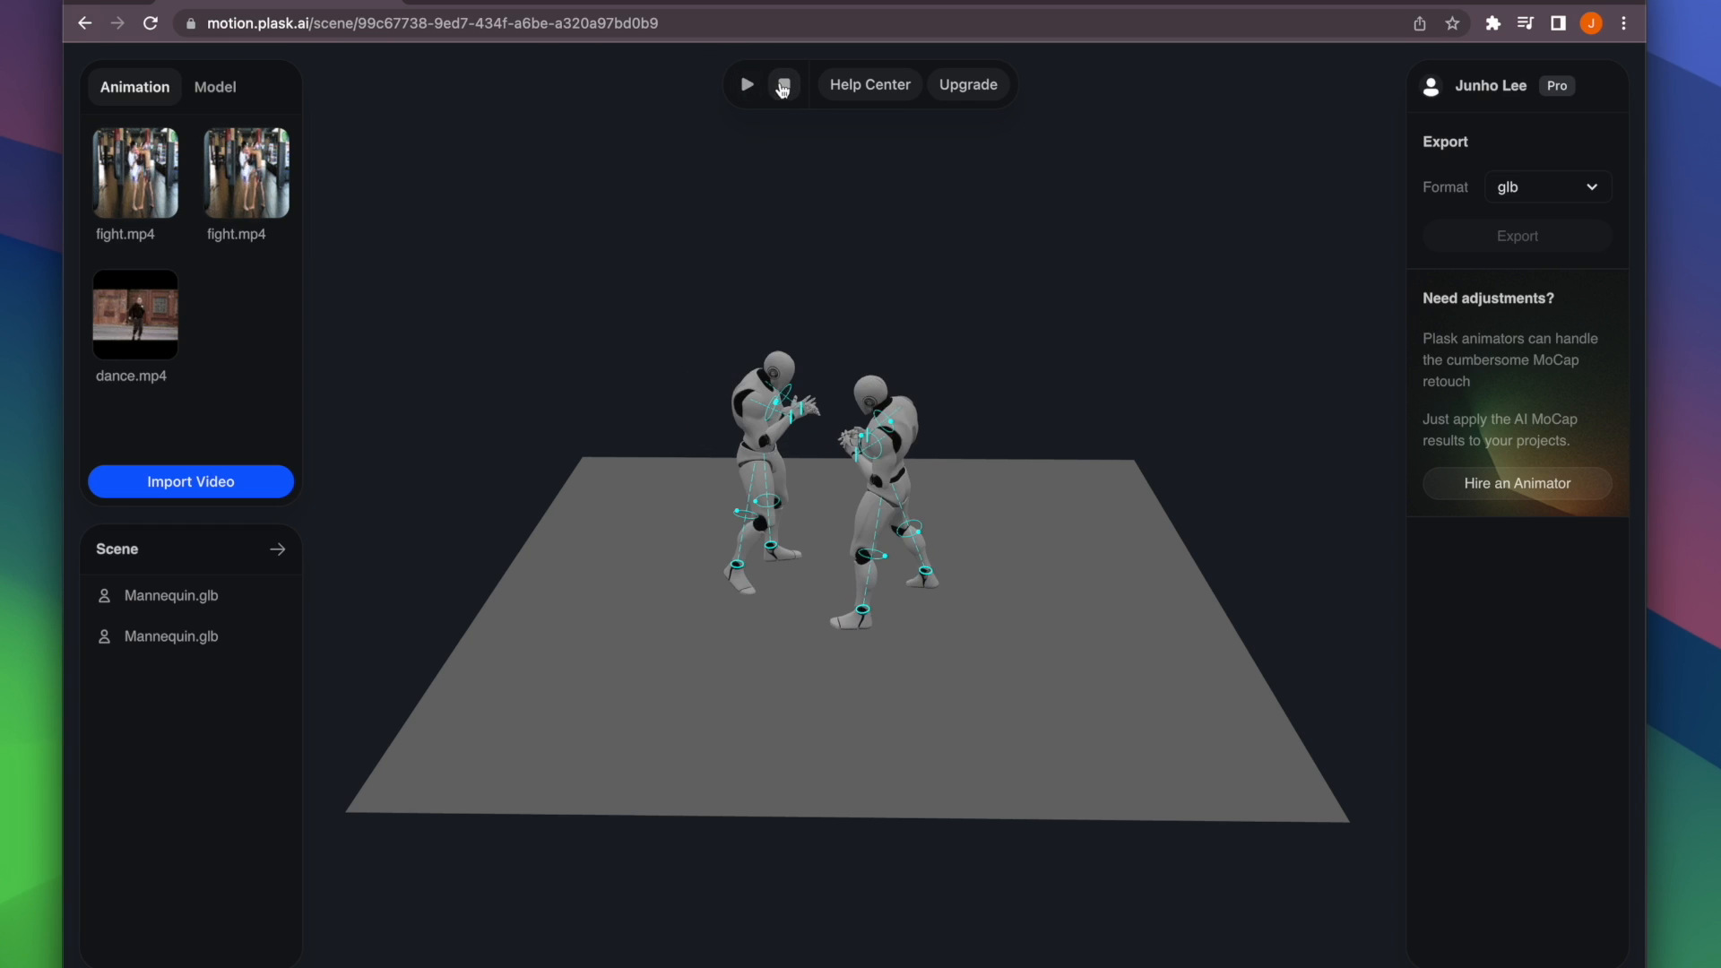
pyautogui.click(215, 86)
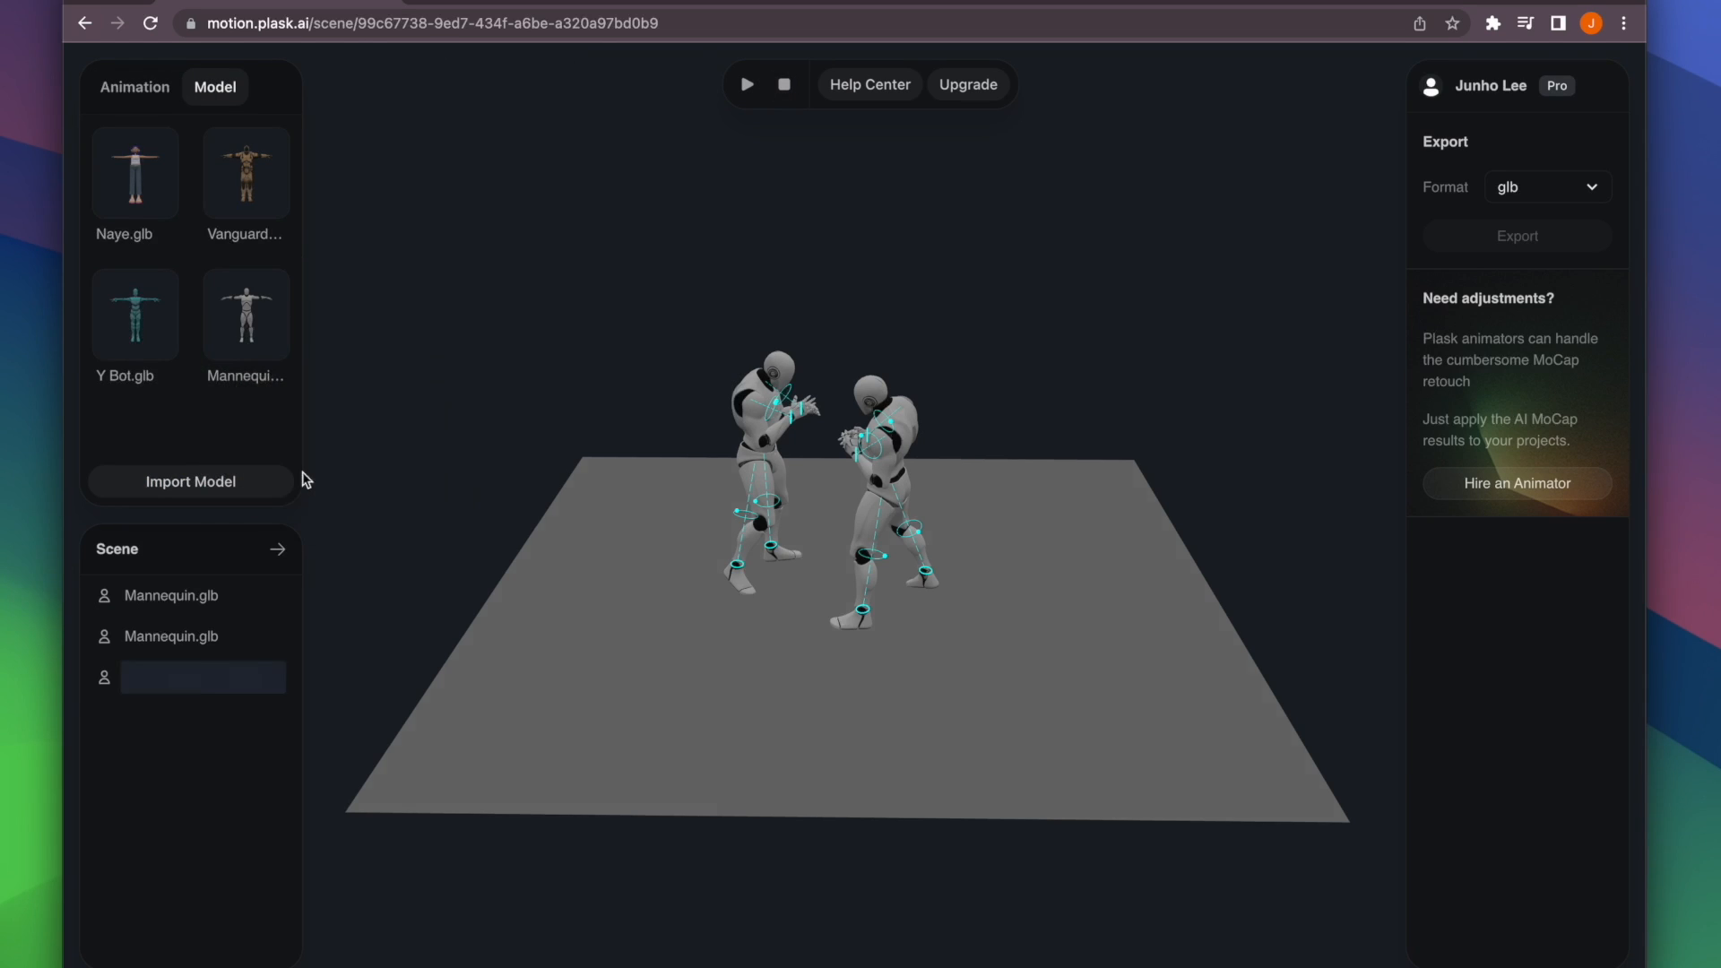
# Bring a third Mannequin into the scene and select it
pyautogui.click(200, 678)
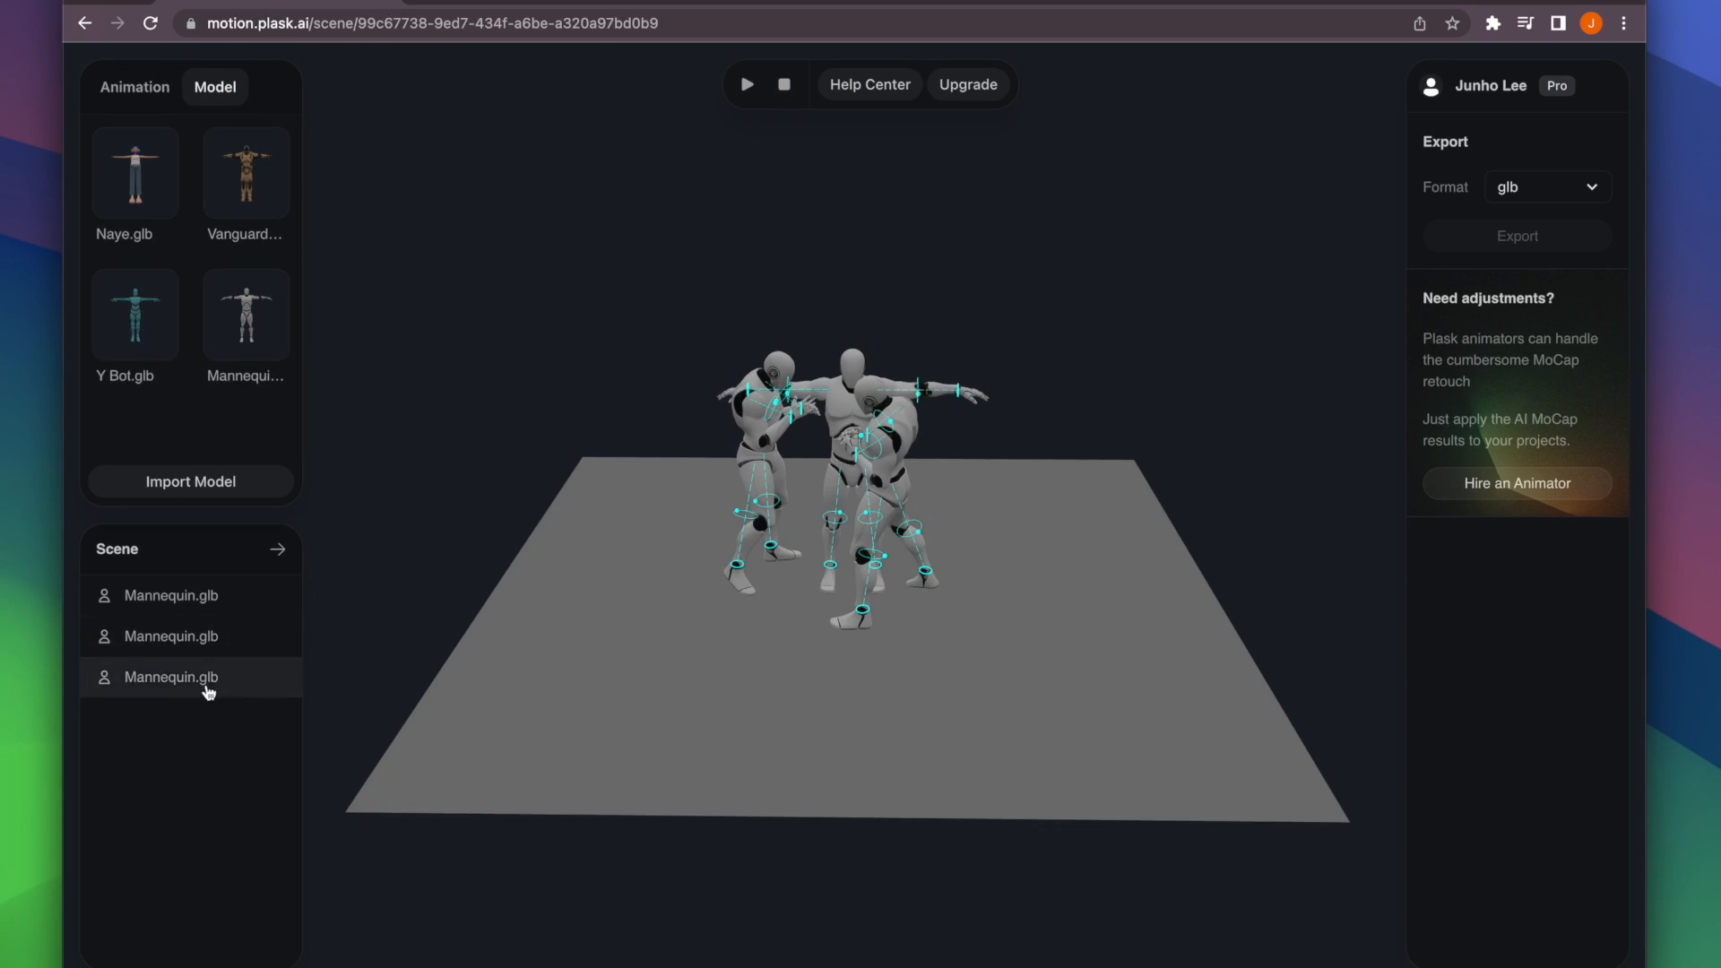
pyautogui.click(170, 678)
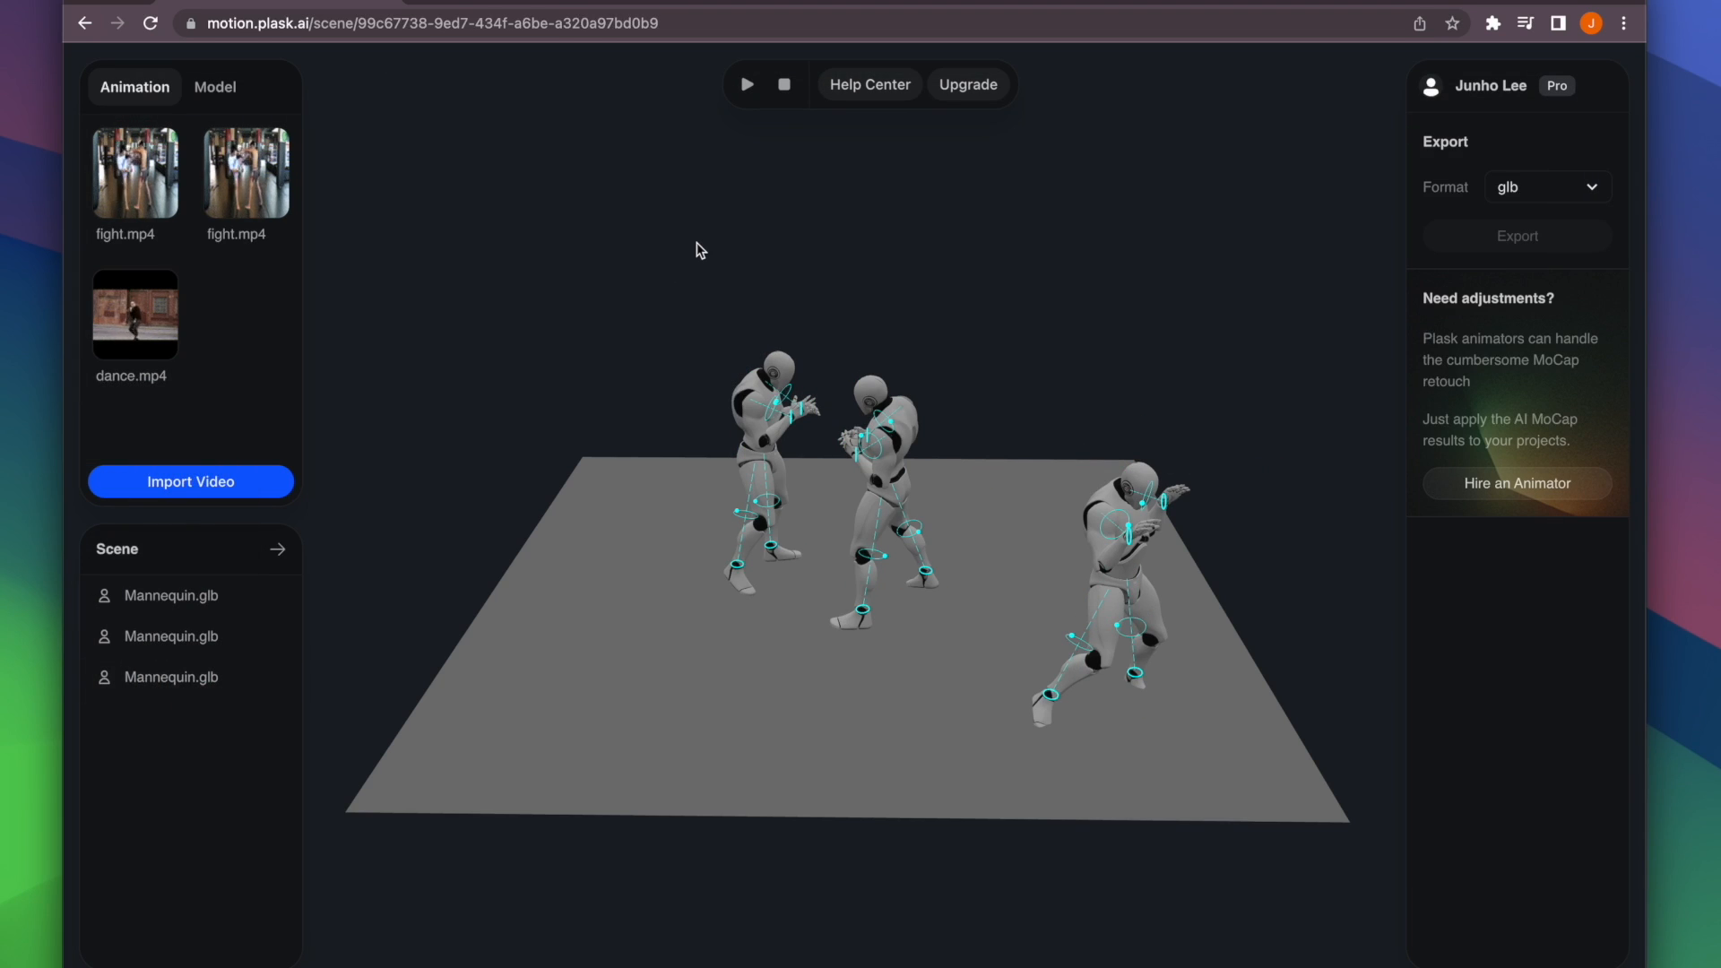
# Play the boxers' sparring animation through, then stop playback
pyautogui.click(745, 85)
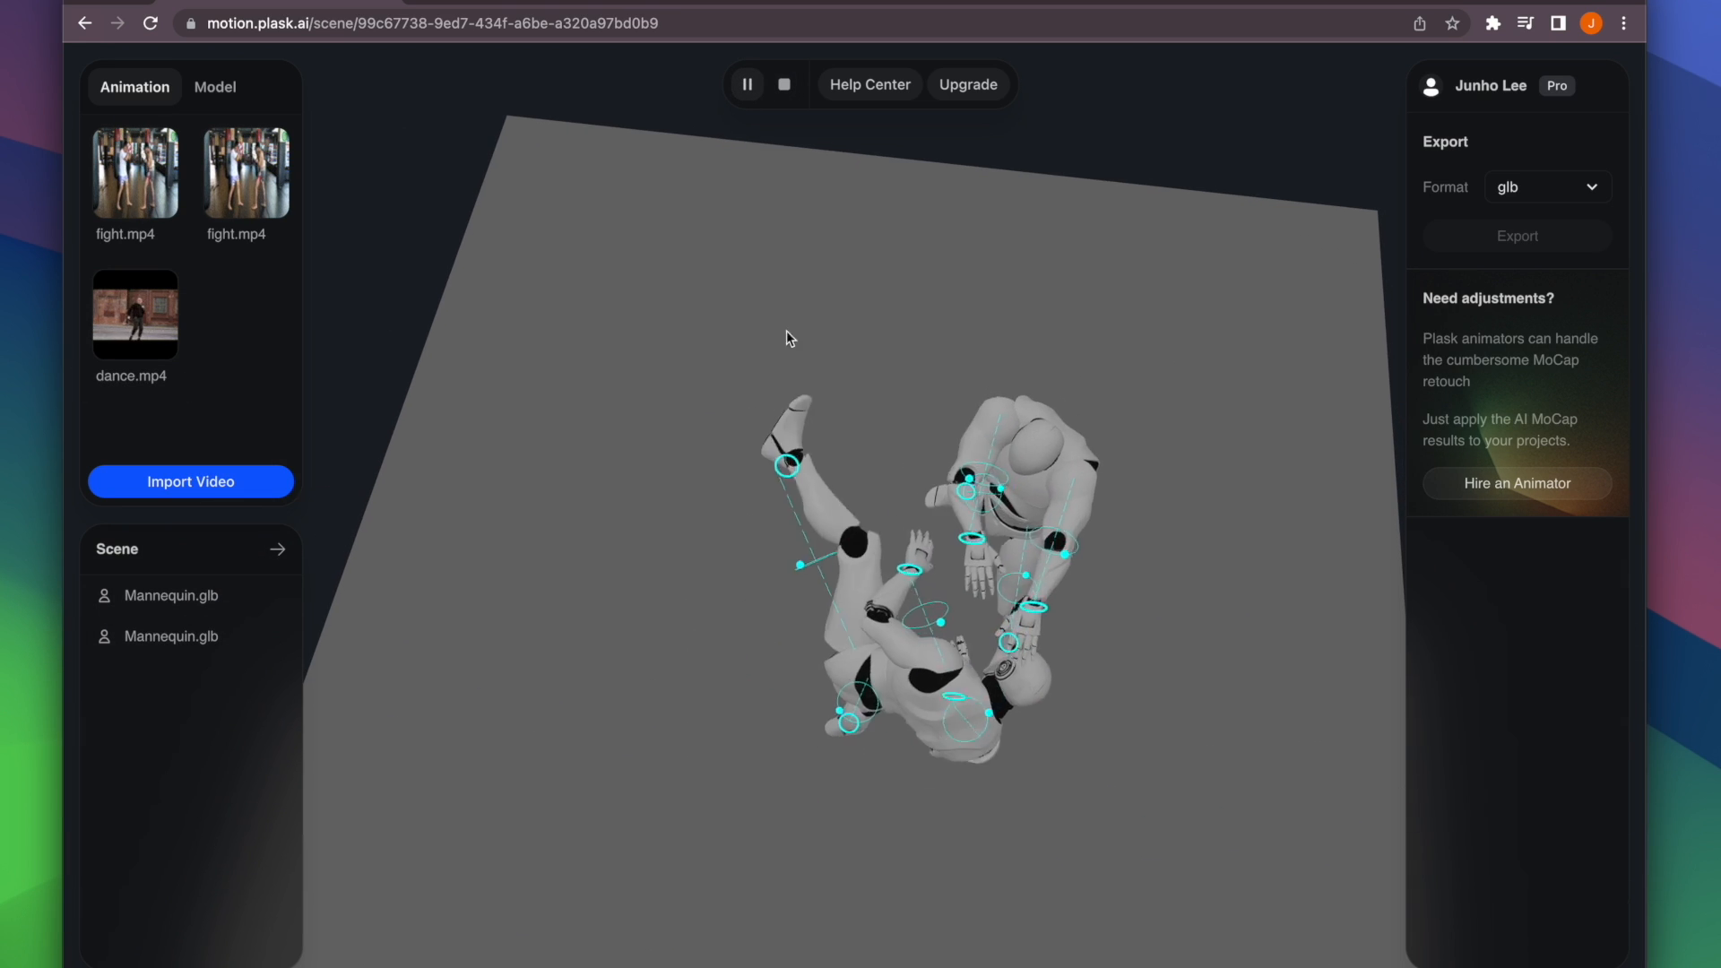
pyautogui.click(749, 85)
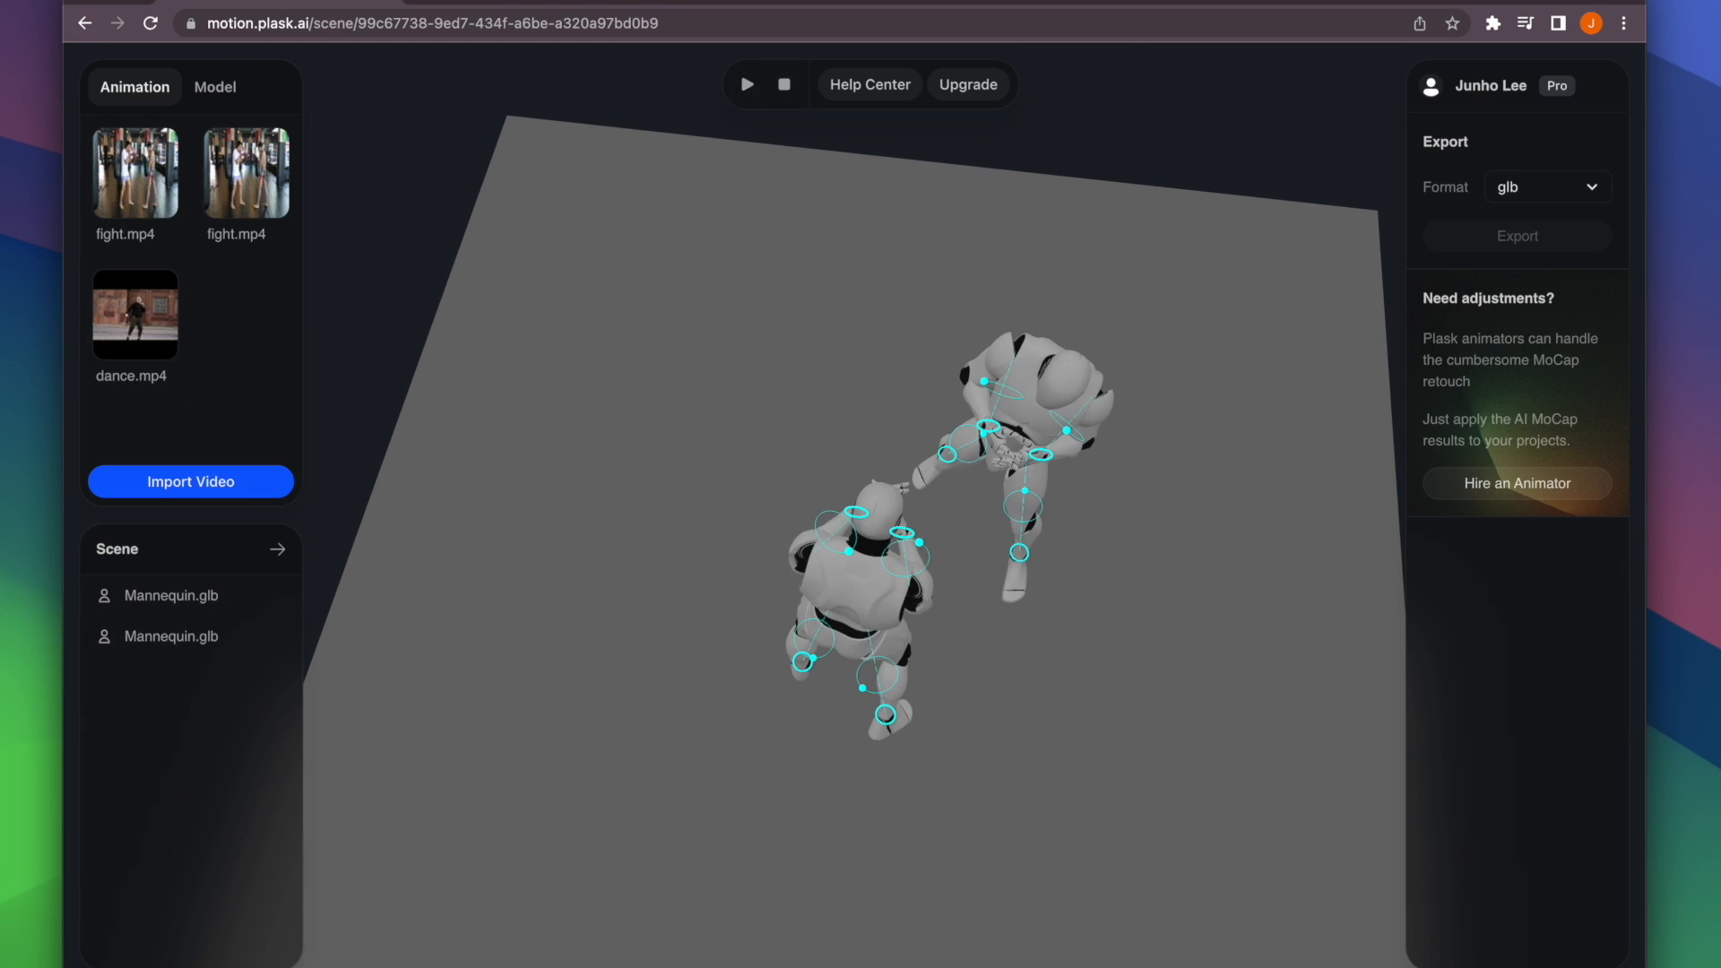